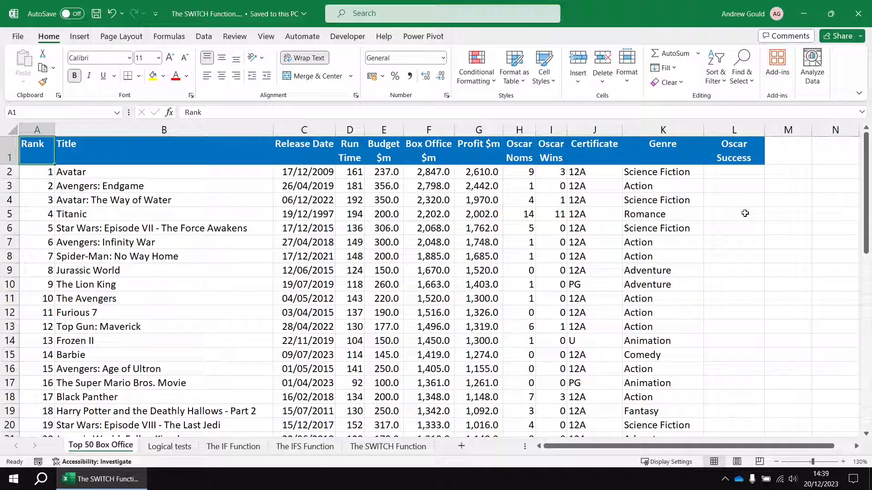
{"action": "mouse_move", "coordinate": [727, 170]}
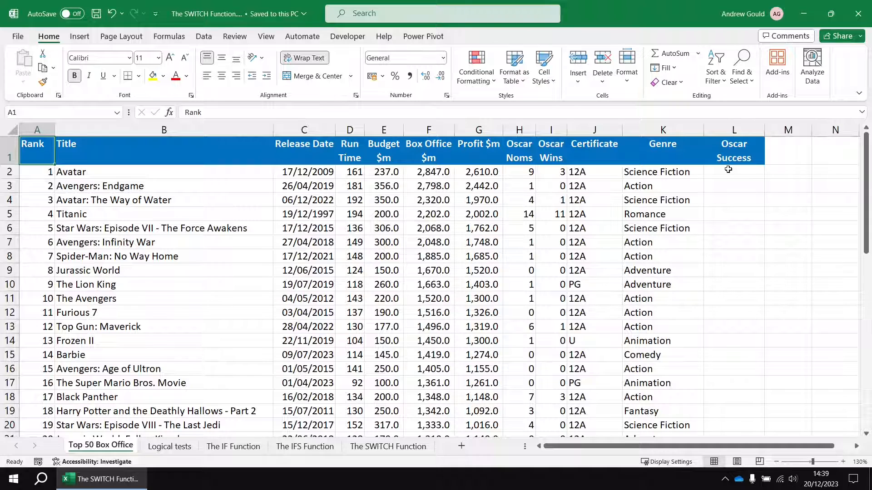
{"action": "mouse_move", "coordinate": [605, 182]}
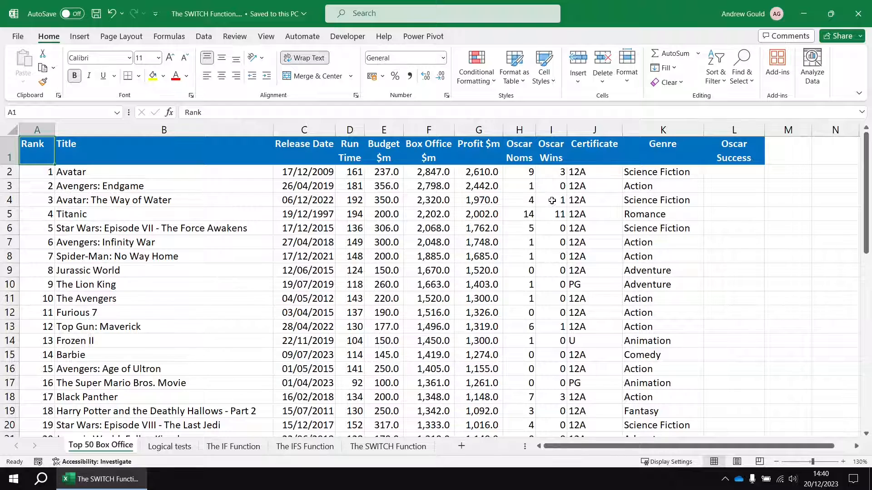
Point out the Oscar Wins column, then show The IF Function breakdown sheet.
{"action": "left_click", "coordinate": [551, 200]}
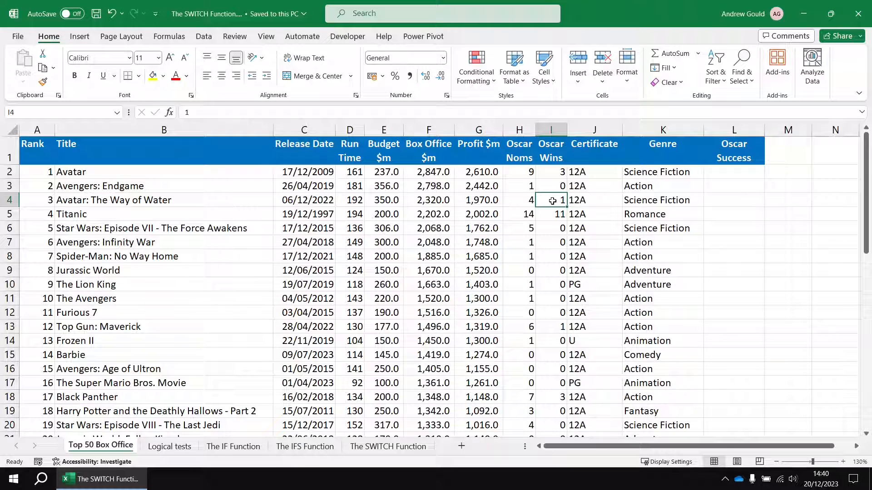
{"action": "left_click", "coordinate": [550, 150]}
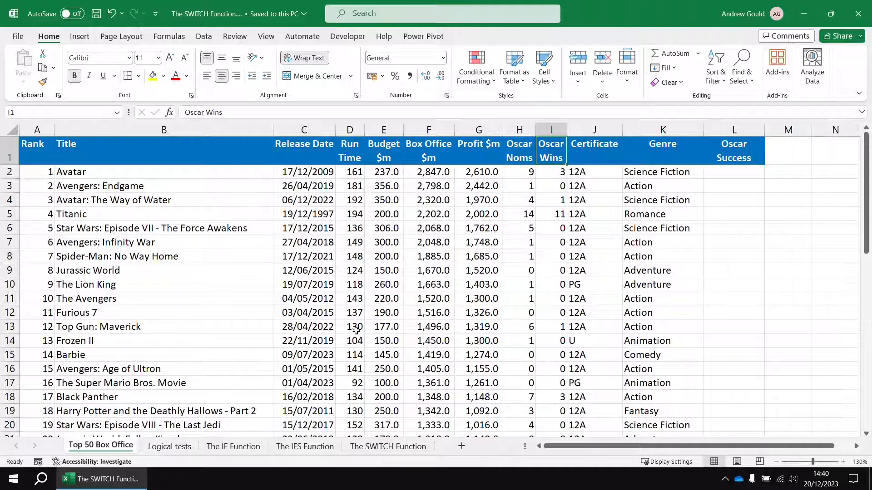
{"action": "left_click", "coordinate": [233, 447]}
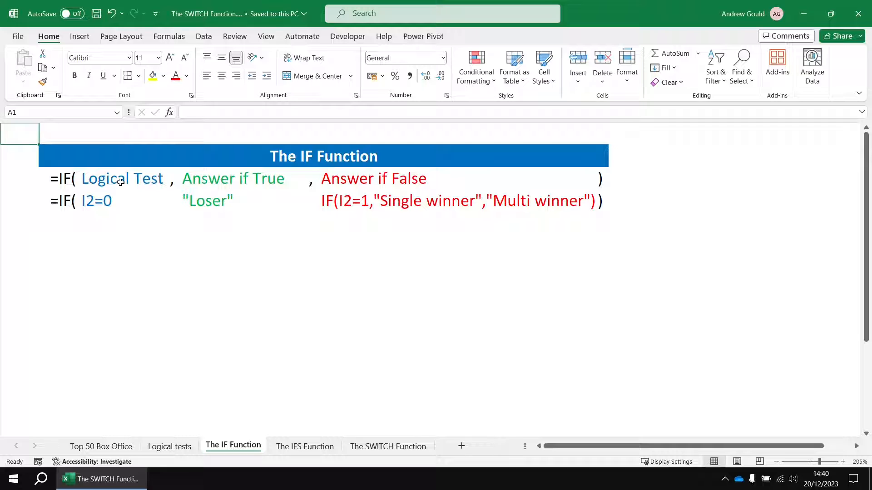
{"action": "mouse_move", "coordinate": [351, 181]}
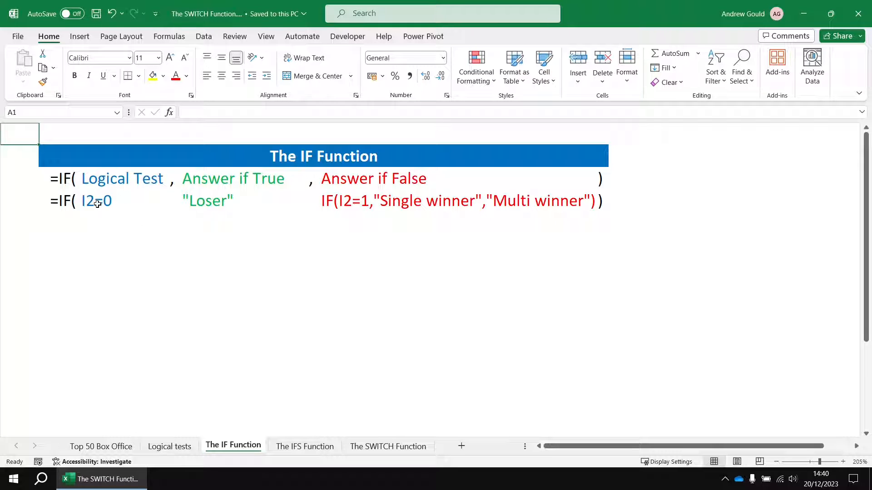
{"action": "mouse_move", "coordinate": [196, 208]}
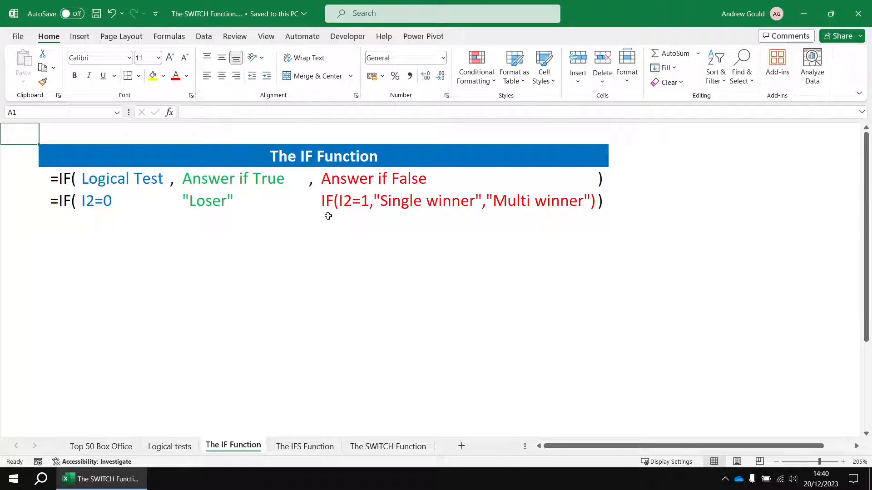
{"action": "mouse_move", "coordinate": [362, 217]}
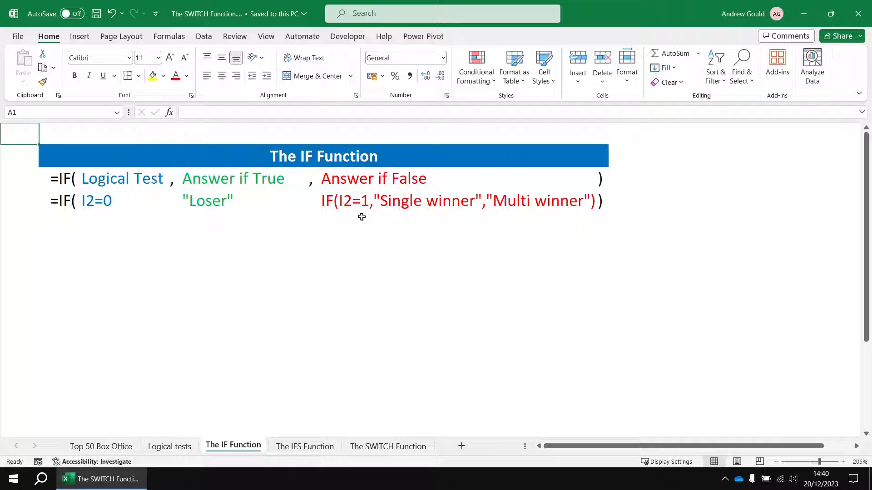
{"action": "mouse_move", "coordinate": [465, 212]}
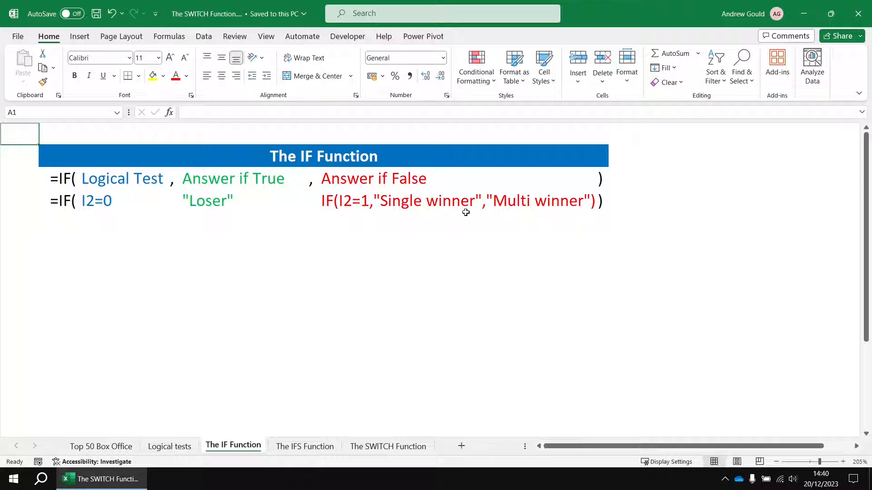
{"action": "mouse_move", "coordinate": [534, 215]}
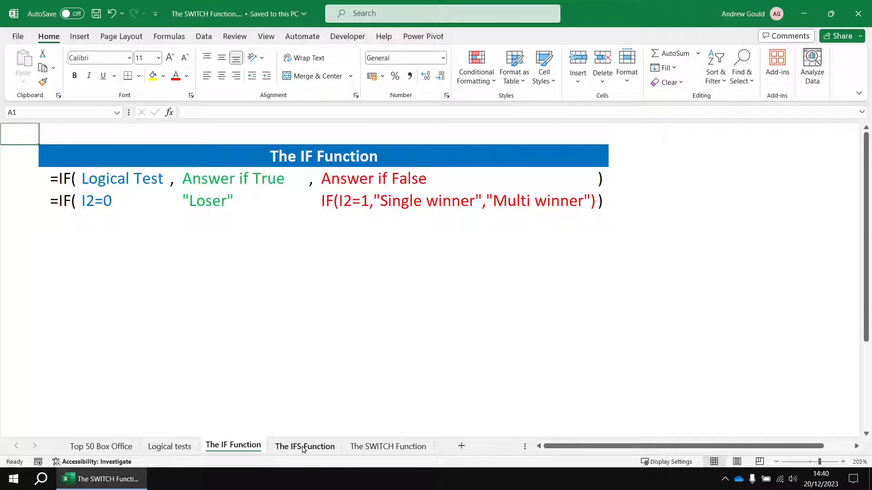
Show The IFS Function sheet with its test-and-answer pairs.
{"action": "left_click", "coordinate": [304, 446]}
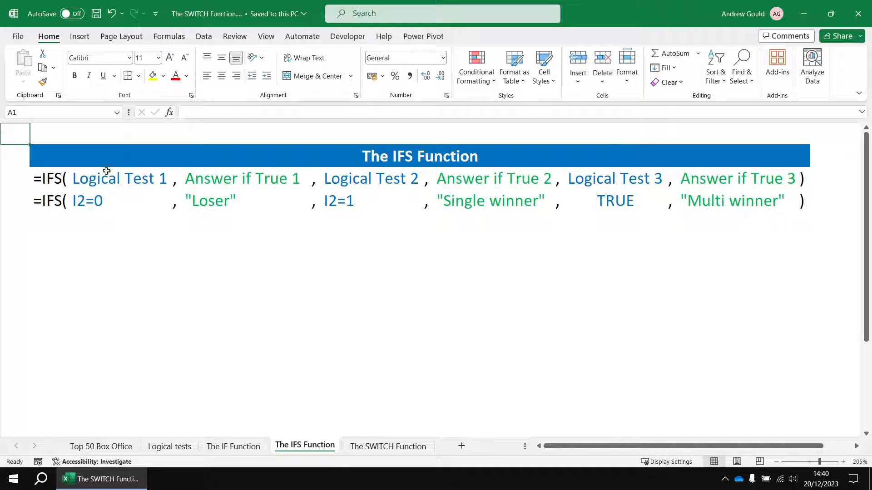
{"action": "mouse_move", "coordinate": [320, 322]}
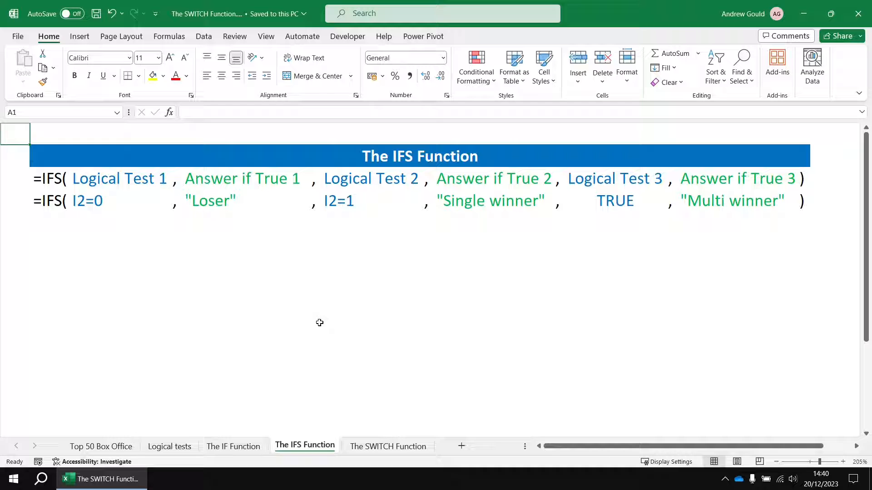
{"action": "mouse_move", "coordinate": [85, 213]}
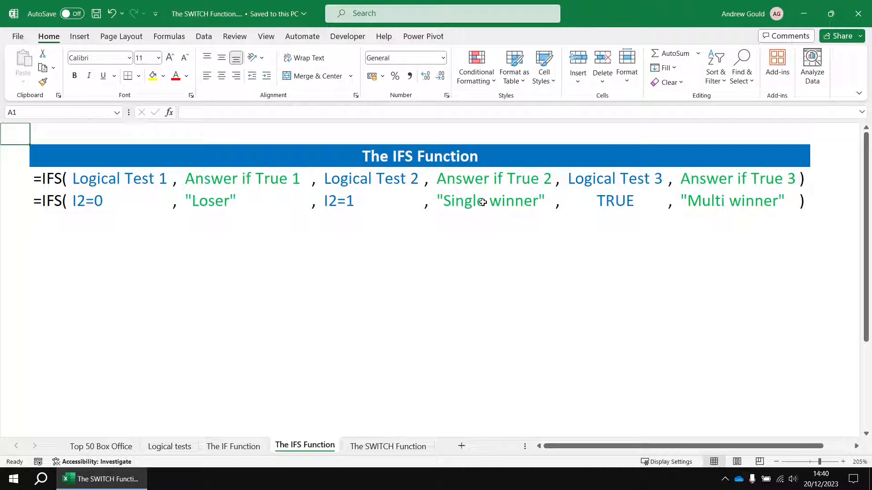
{"action": "mouse_move", "coordinate": [638, 210]}
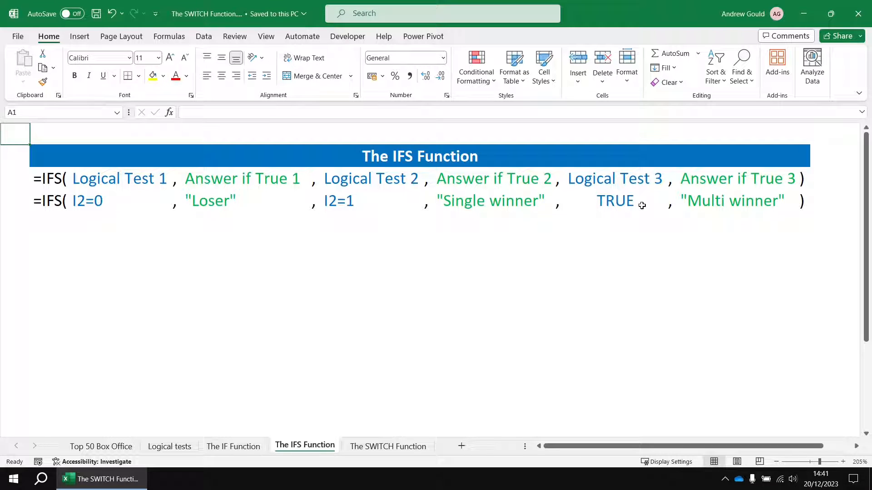
{"action": "mouse_move", "coordinate": [614, 213]}
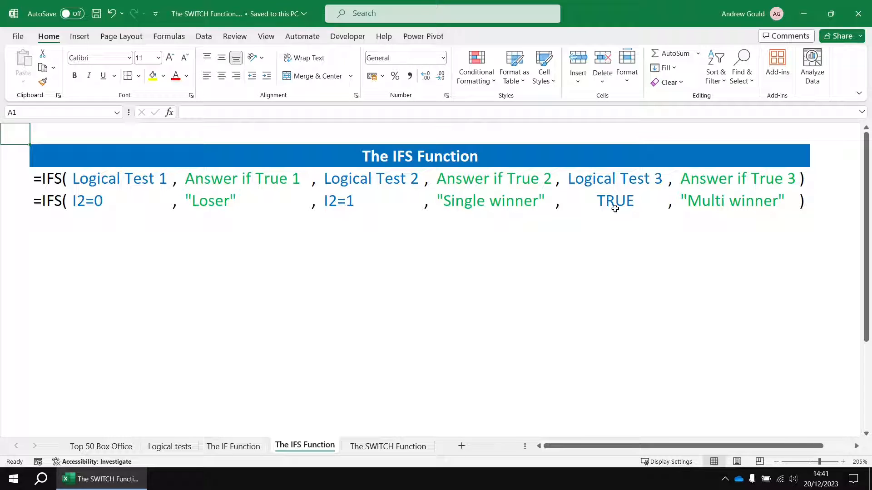
{"action": "mouse_move", "coordinate": [730, 211]}
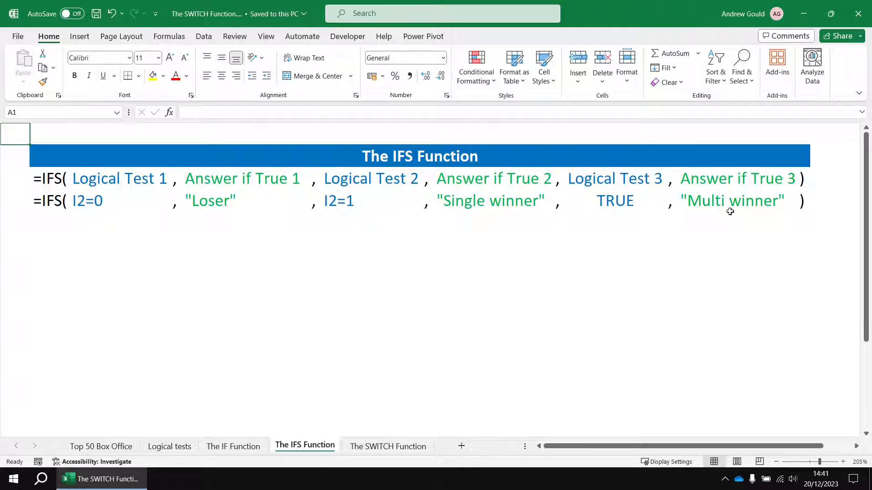
{"action": "mouse_move", "coordinate": [728, 211]}
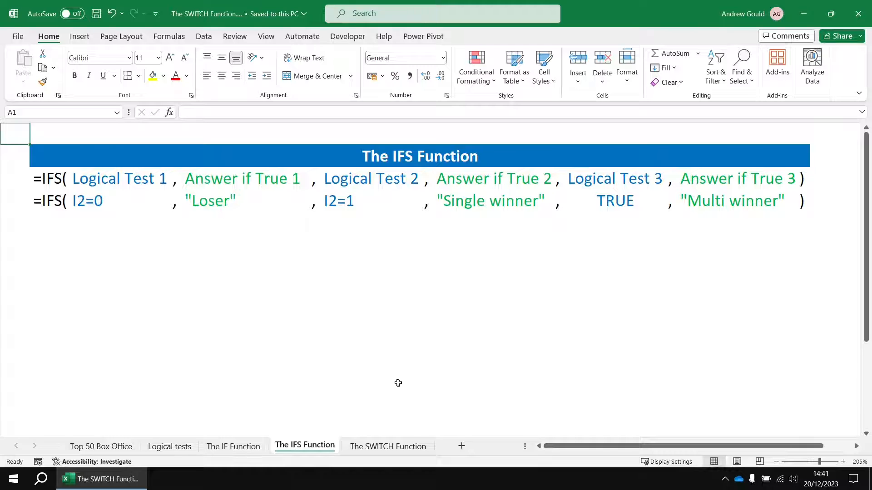
Walk through SWITCH arguments (0, Single winner, Multi winner), then return to Top 50 Box Office.
{"action": "left_click", "coordinate": [388, 447]}
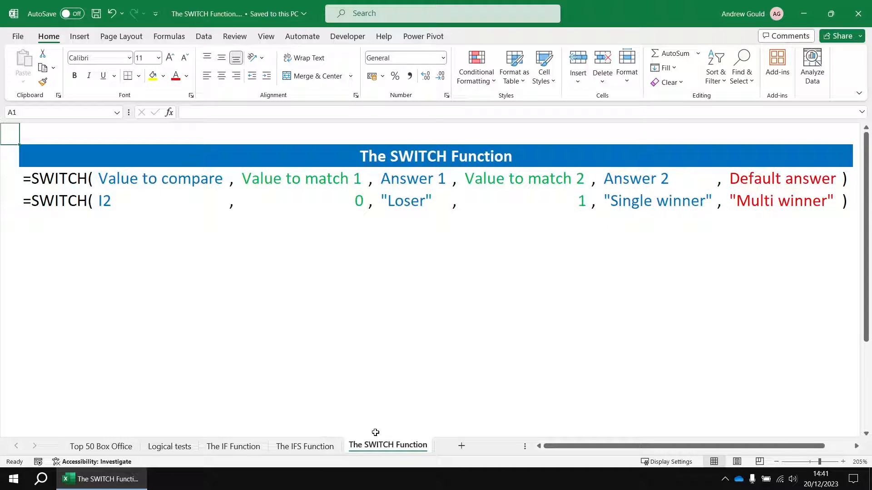
{"action": "mouse_move", "coordinate": [382, 386]}
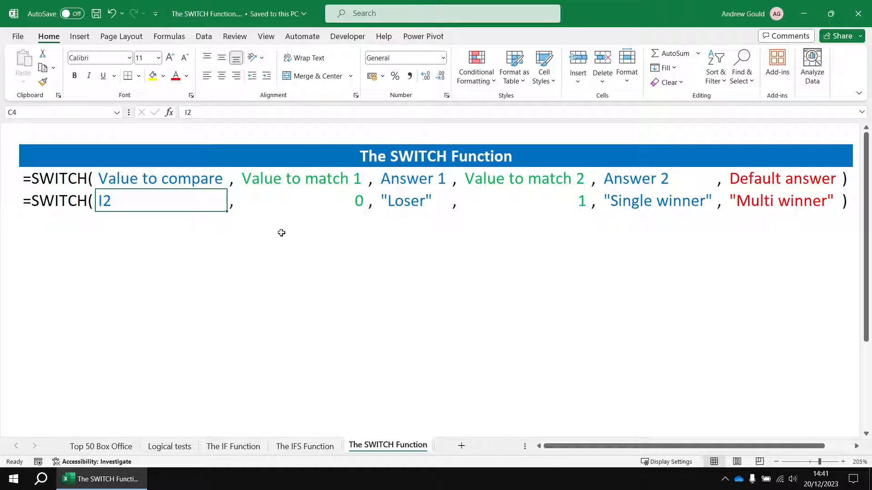
{"action": "left_click", "coordinate": [302, 201]}
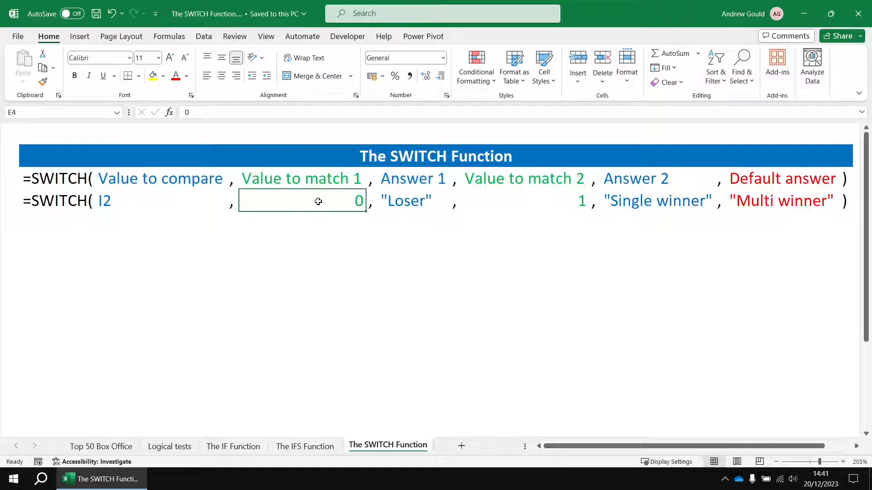
{"action": "left_click", "coordinate": [160, 200]}
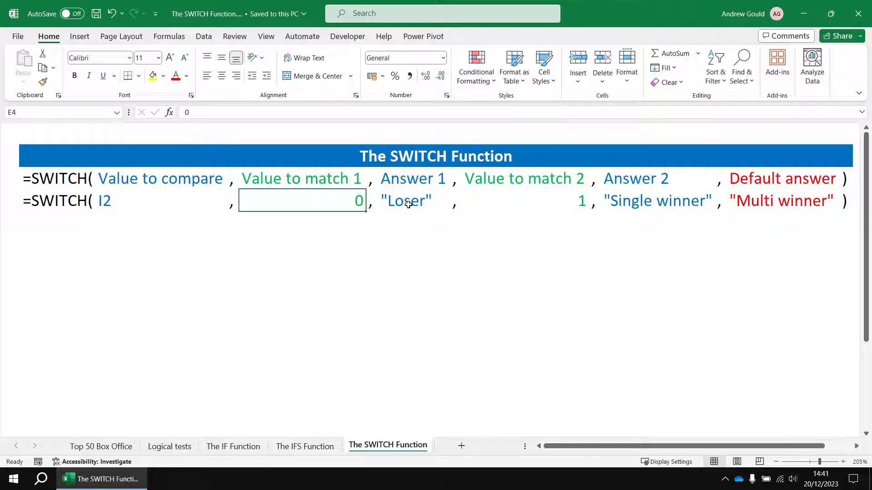
{"action": "left_click", "coordinate": [406, 200]}
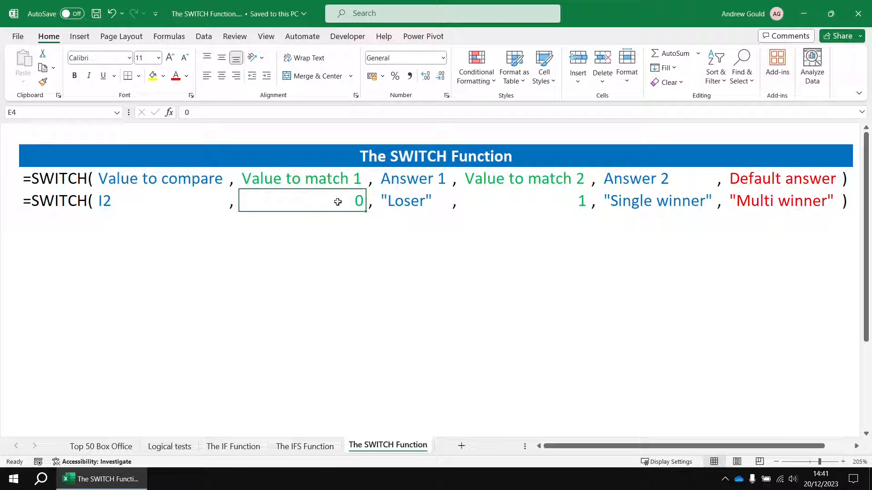
{"action": "left_click", "coordinate": [524, 201]}
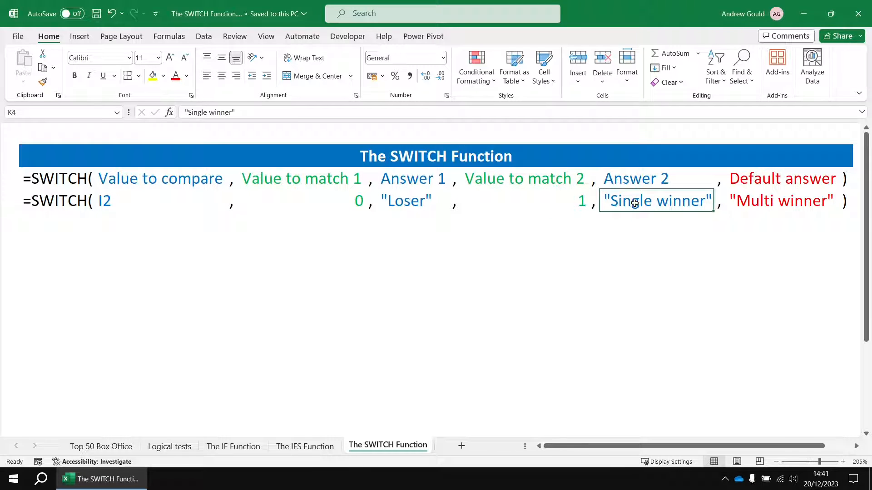
{"action": "mouse_move", "coordinate": [674, 214]}
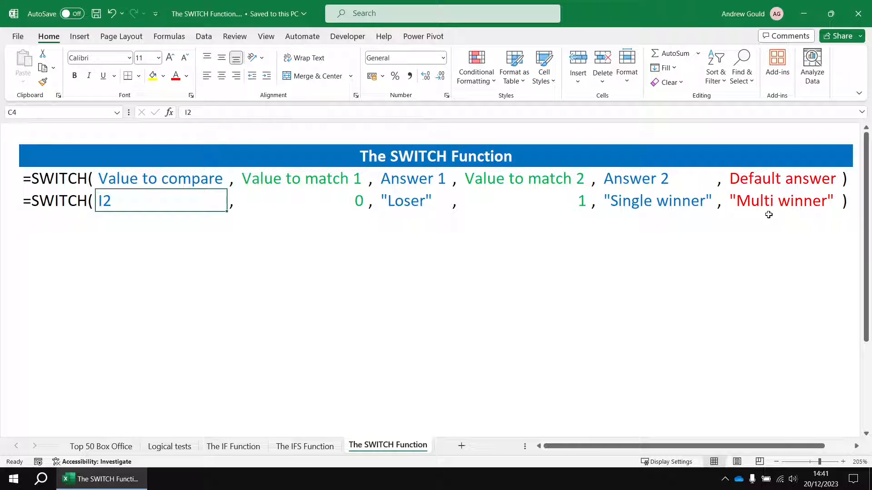
{"action": "left_click", "coordinate": [781, 200]}
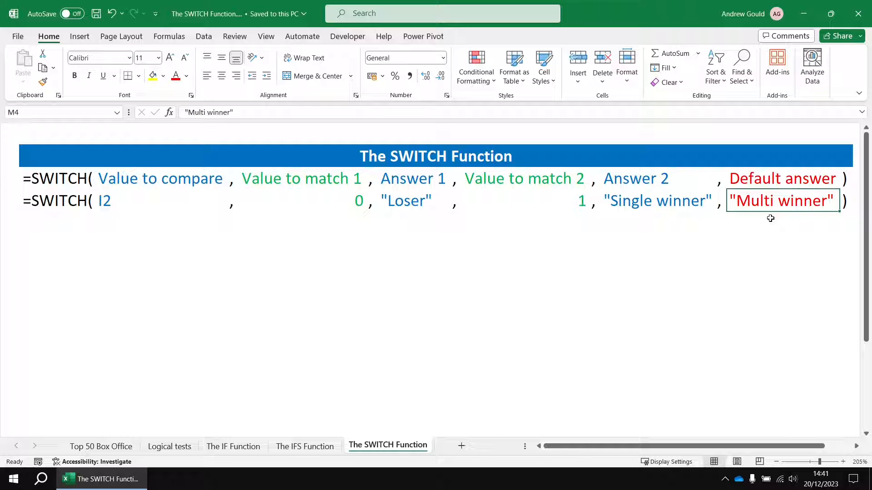
{"action": "mouse_move", "coordinate": [134, 384]}
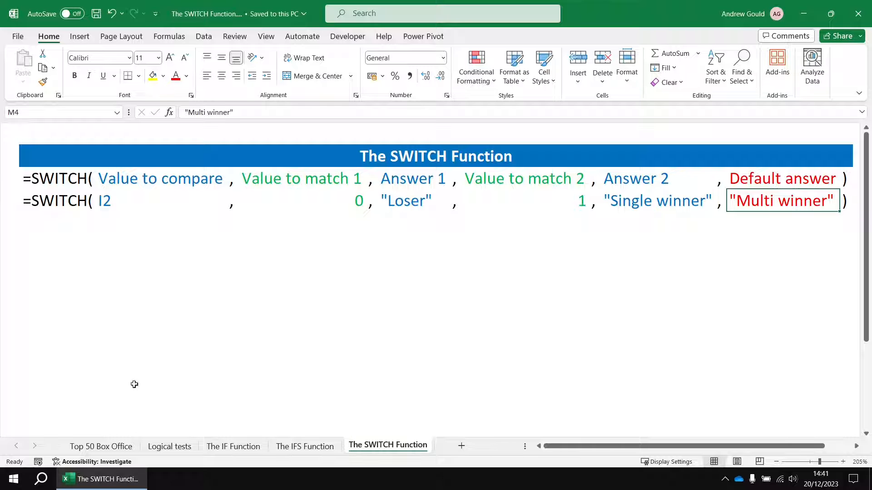
{"action": "left_click", "coordinate": [100, 446]}
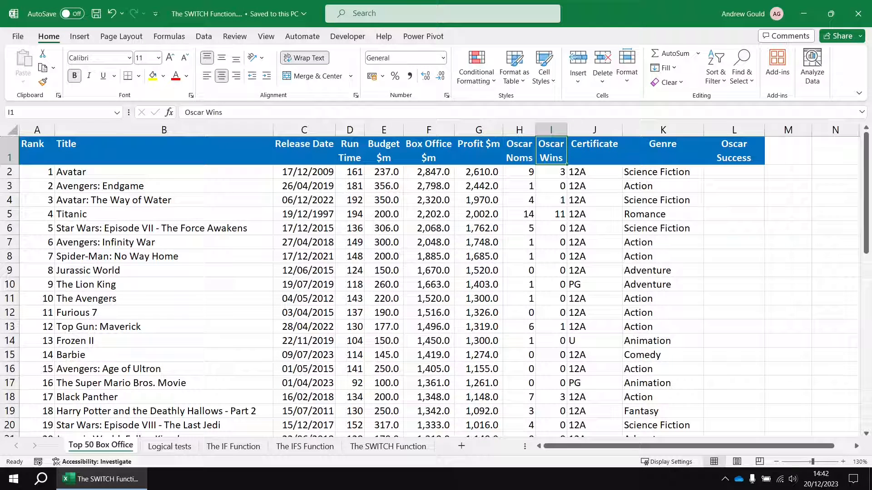
Start a SWITCH in L2 on I2 mapping 0 to Loser and 1 to Single winner.
{"action": "scroll", "scroll_direction": "right", "scroll_amount": 3}
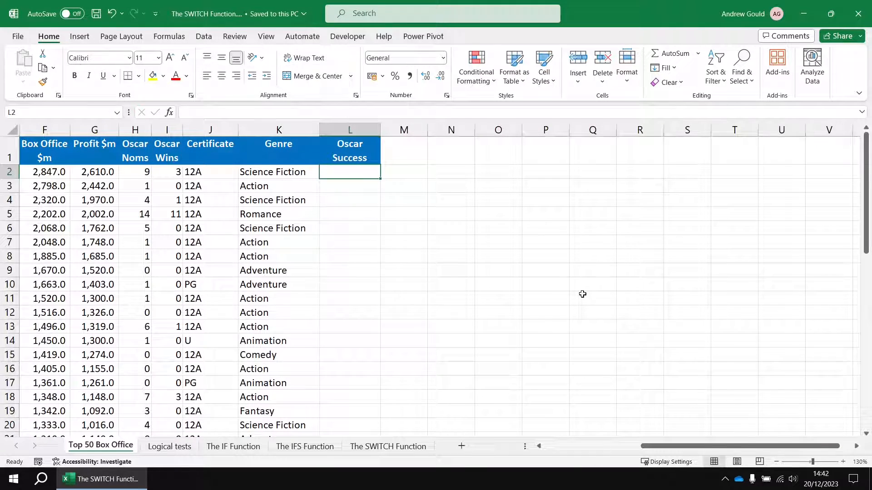
{"action": "type", "text": "=SWITCH("}
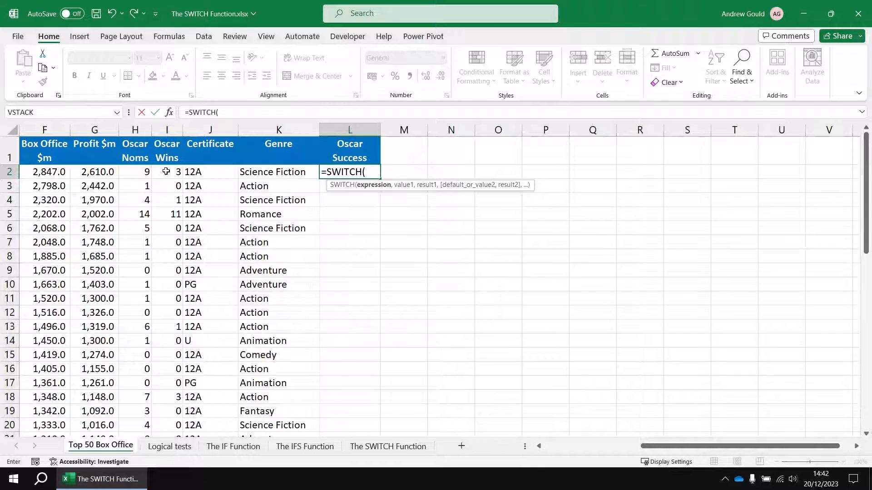
{"action": "left_click", "coordinate": [167, 171]}
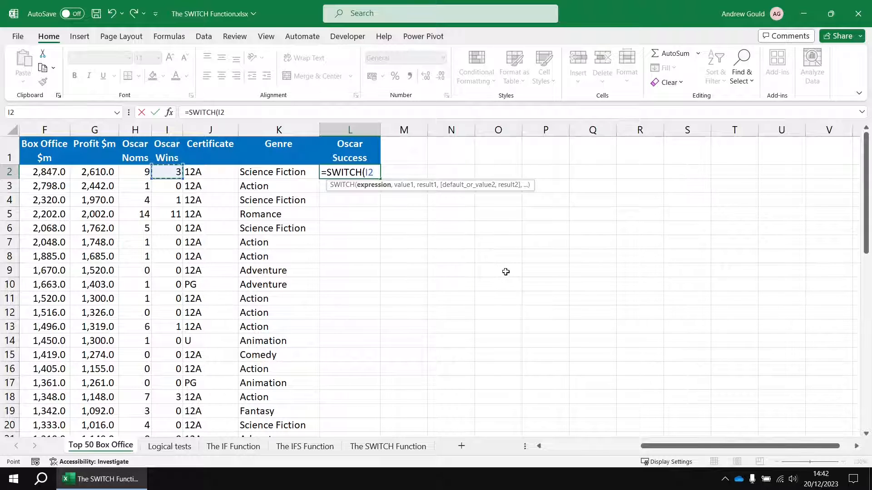
{"action": "type", "text": ","}
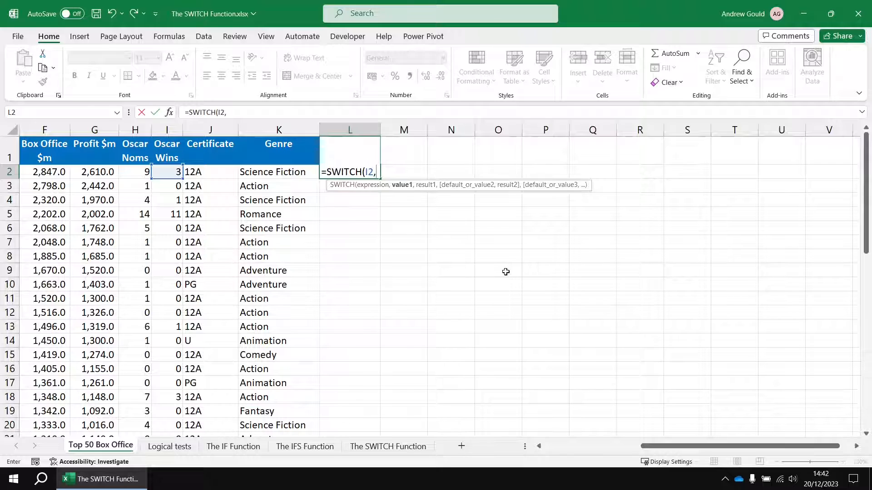
{"action": "type", "text": "0"}
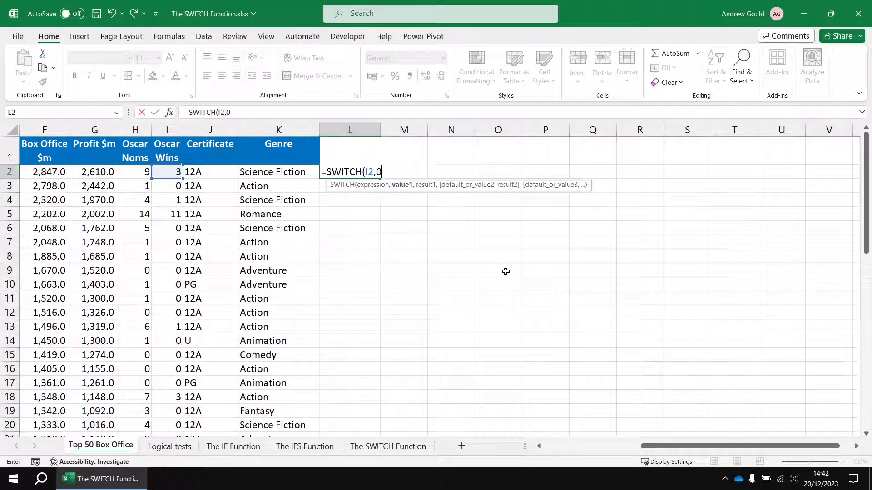
{"action": "type", "text": "\"Loser\","}
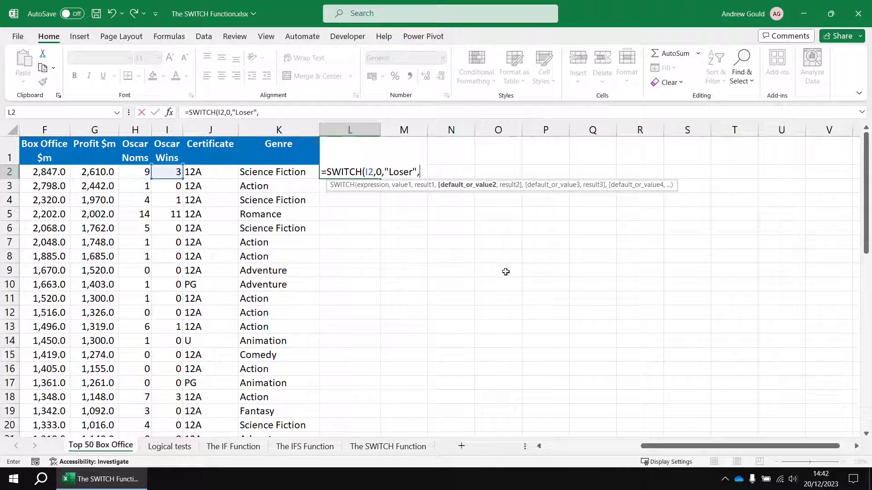
{"action": "type", "text": "1"}
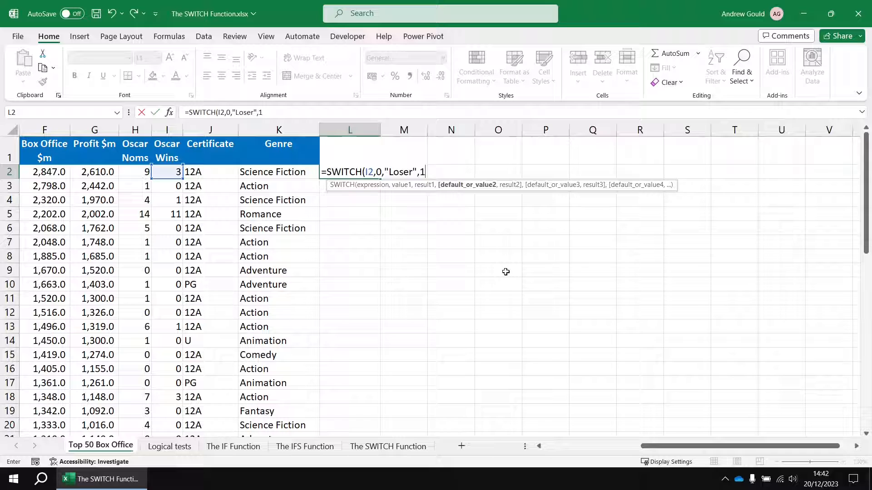
{"action": "type", "text": ",\""}
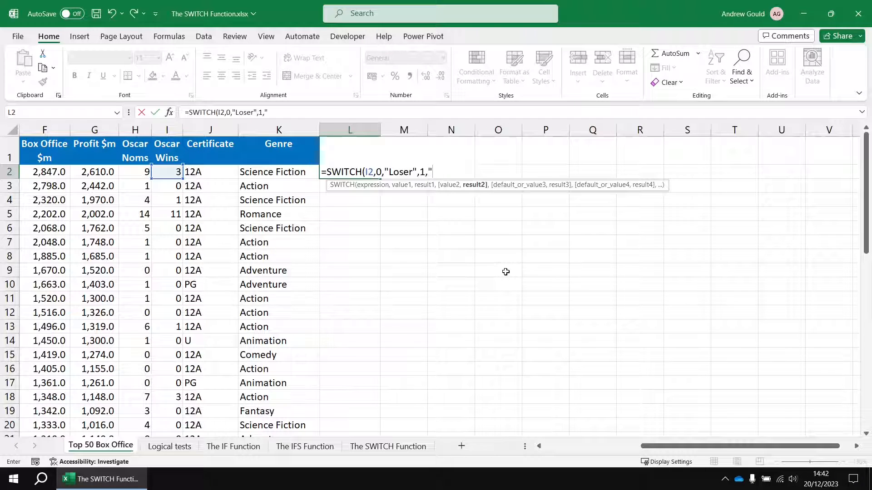
{"action": "type", "text": "Single w"}
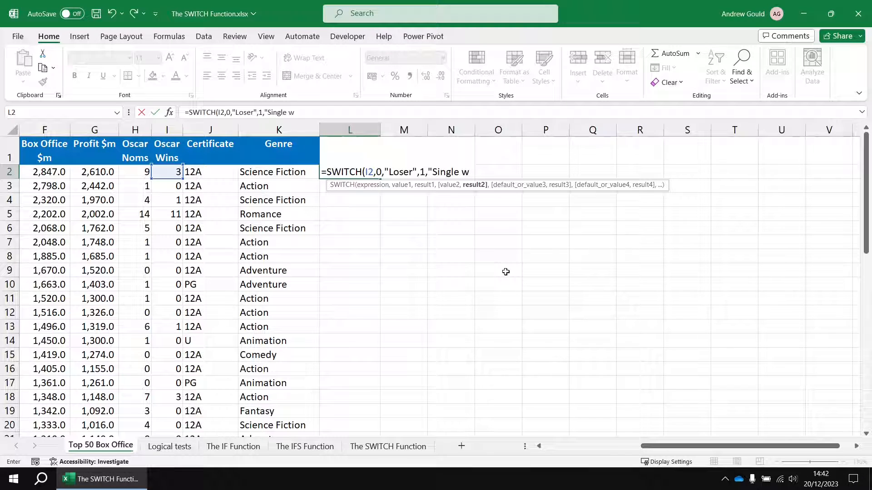
{"action": "type", "text": "inner\","}
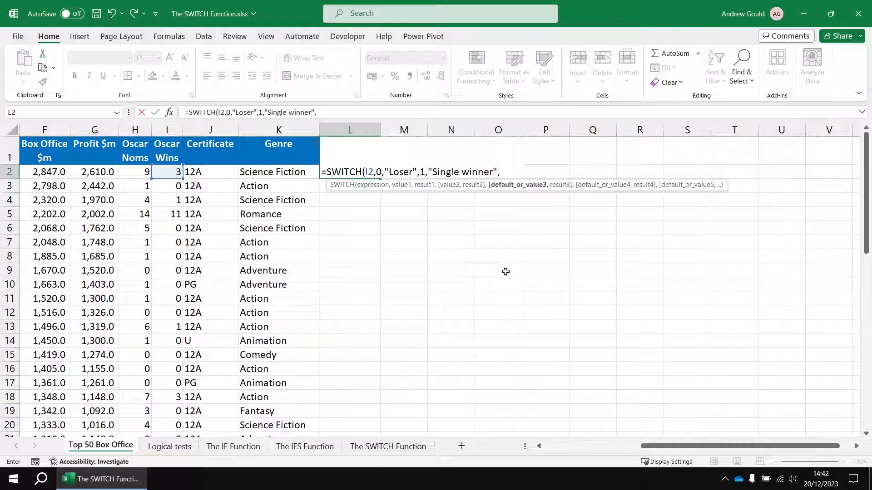
{"action": "mouse_move", "coordinate": [526, 201]}
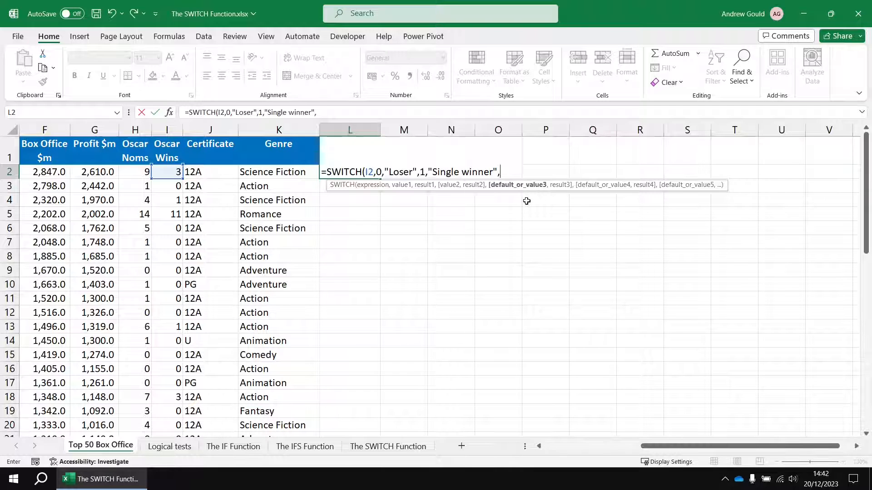
{"action": "mouse_move", "coordinate": [497, 189]}
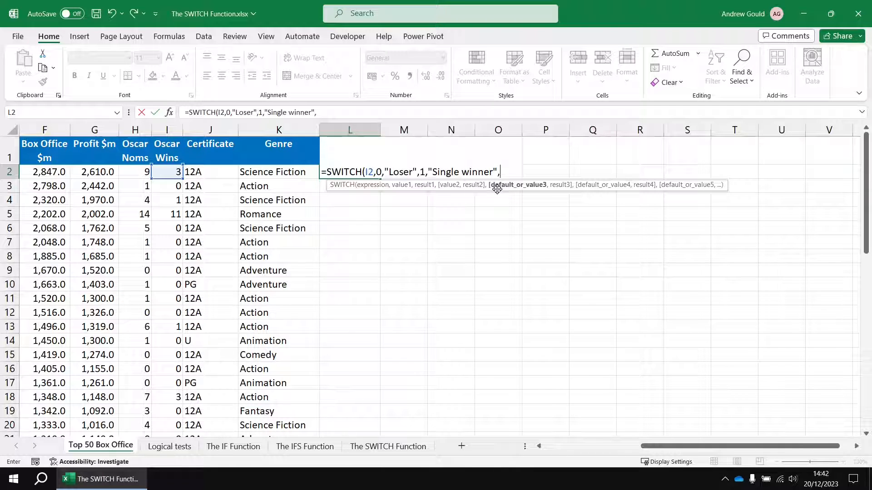
{"action": "mouse_move", "coordinate": [506, 201]}
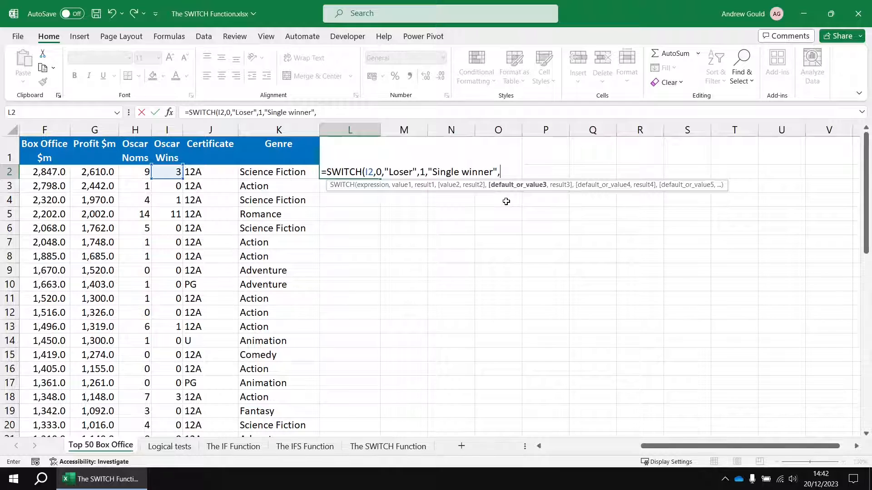
Add the default "Multi winner" and copy the formula down Oscar Success.
{"action": "type", "text": "\"Multi"}
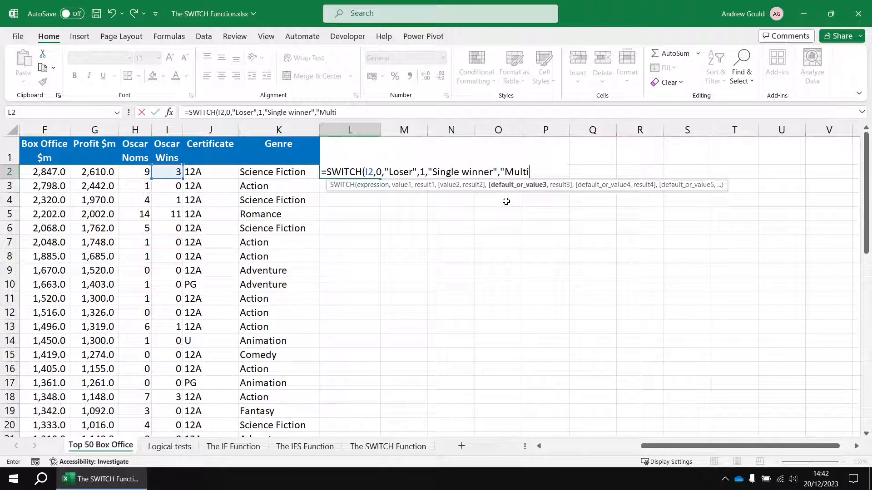
{"action": "type", "text": "winner\""}
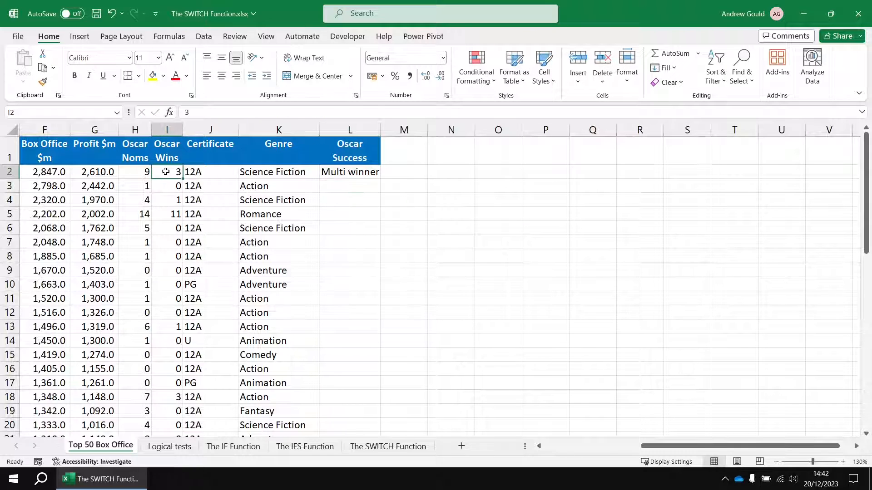
{"action": "left_click", "coordinate": [350, 172]}
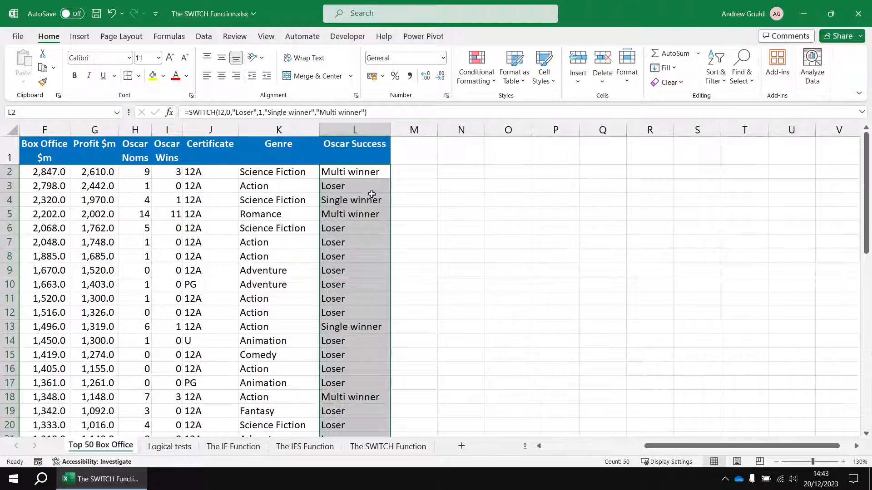
{"action": "left_click", "coordinate": [413, 172]}
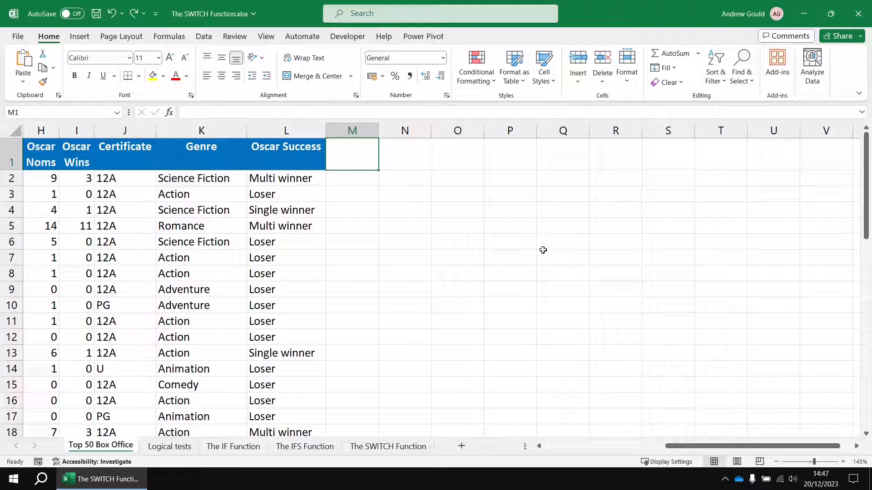
{"action": "mouse_move", "coordinate": [476, 240]}
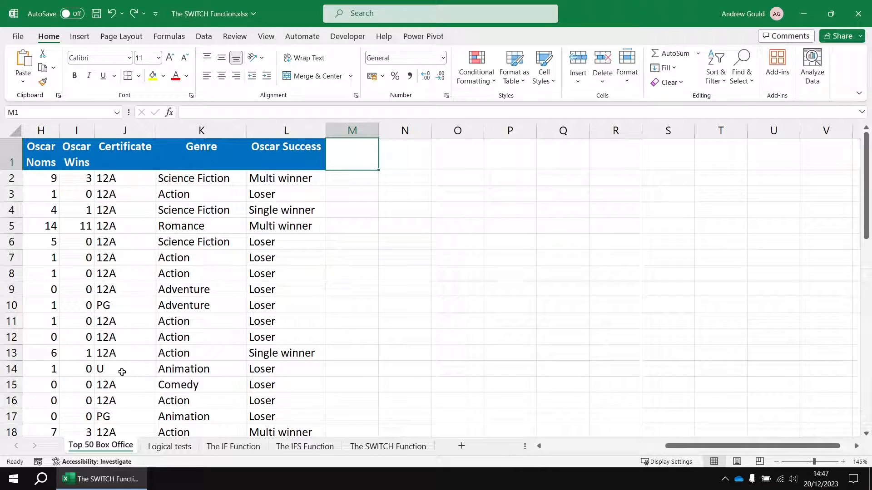
{"action": "mouse_move", "coordinate": [119, 418]}
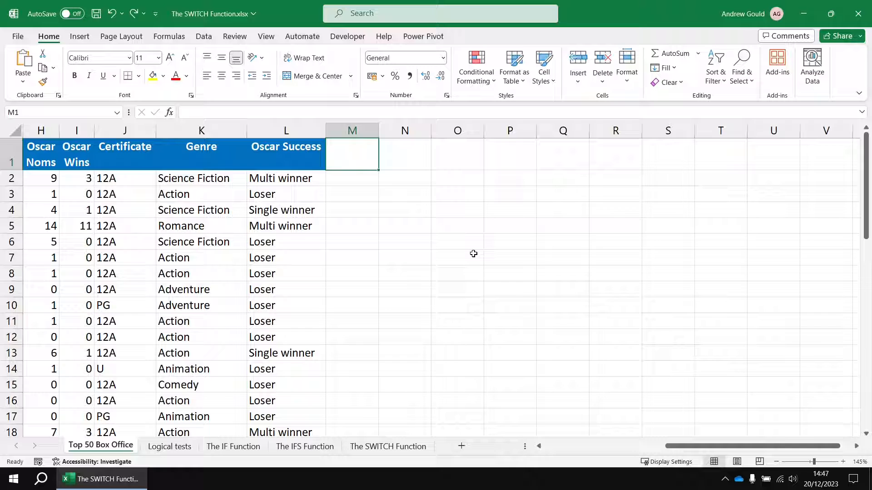
Enter the heading 'Certificate Name' in M1.
{"action": "type", "text": "Ceert"}
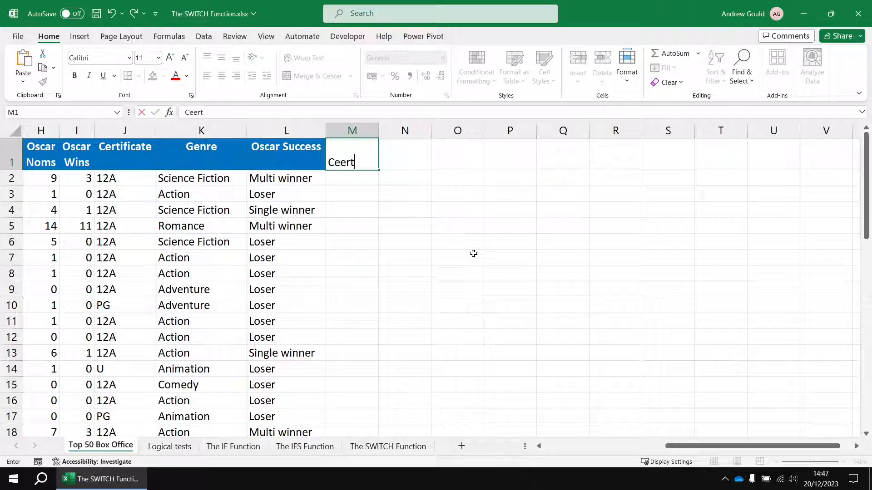
{"action": "type", "text": "Certificate Name"}
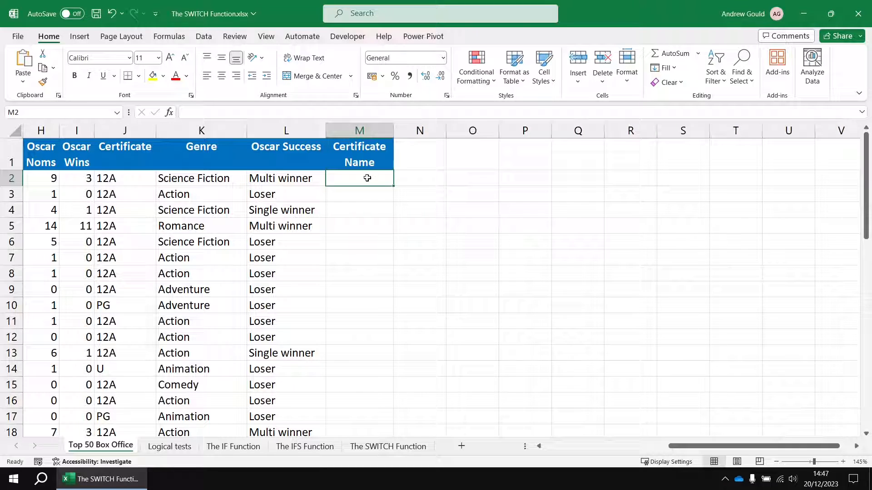
Begin M2's SWITCH on J2 mapping U to Universal and PG to Parental Guidance.
{"action": "type", "text": "="}
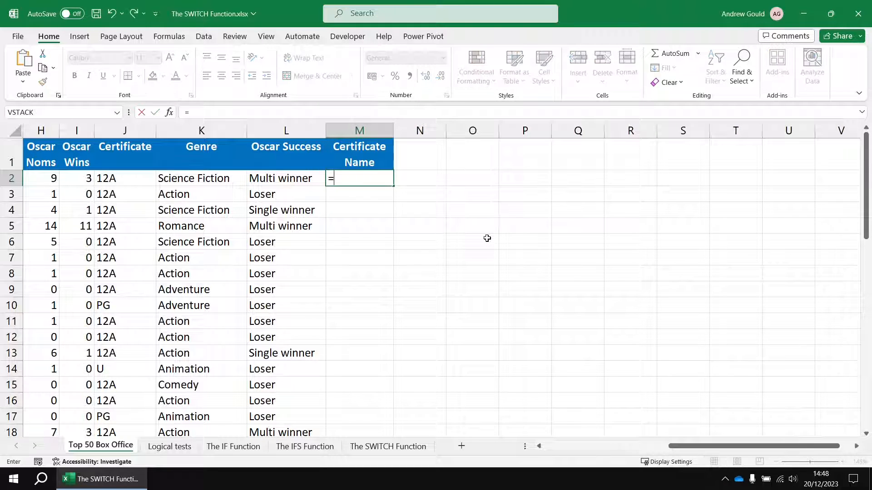
{"action": "type", "text": "SWITCH("}
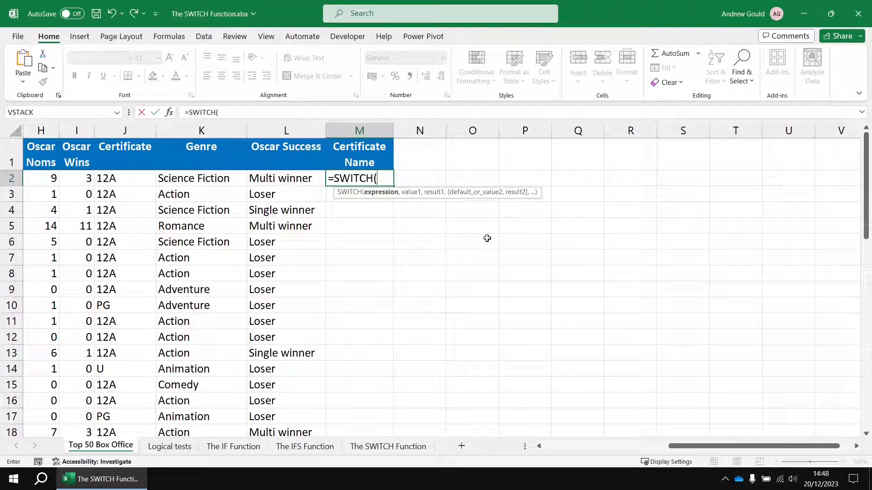
{"action": "left_click", "coordinate": [125, 178]}
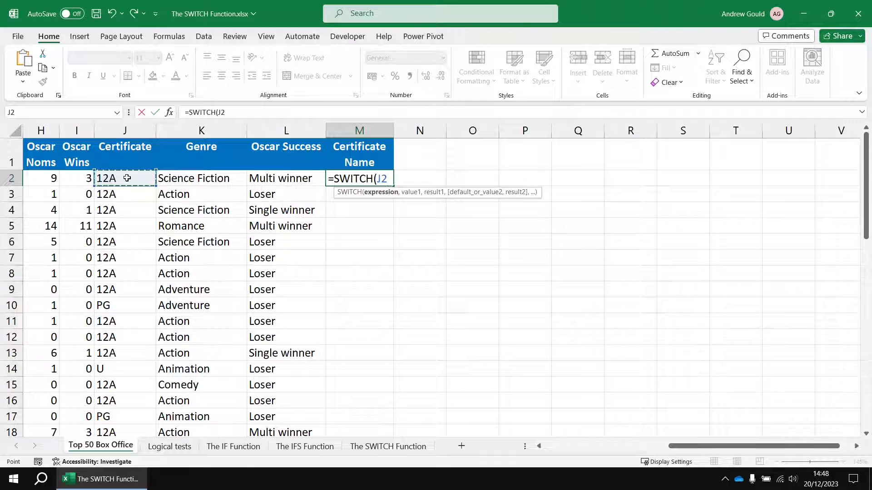
{"action": "type", "text": ","}
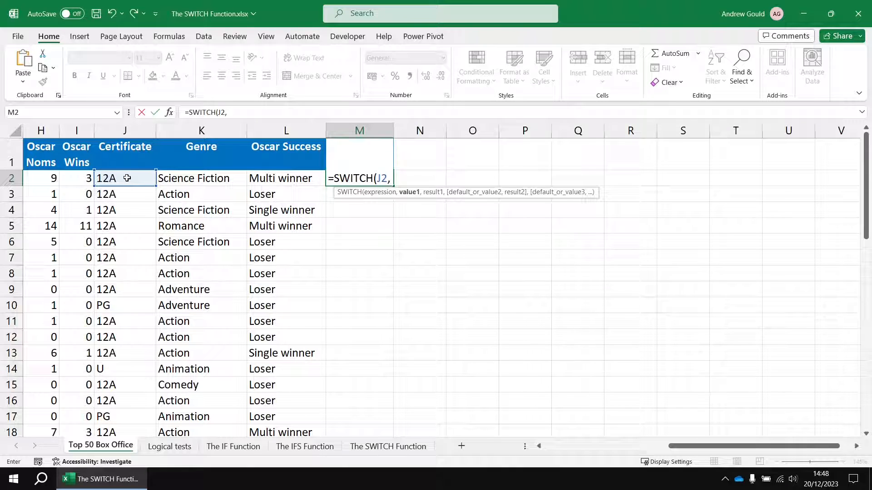
{"action": "type", "text": "\"U\""}
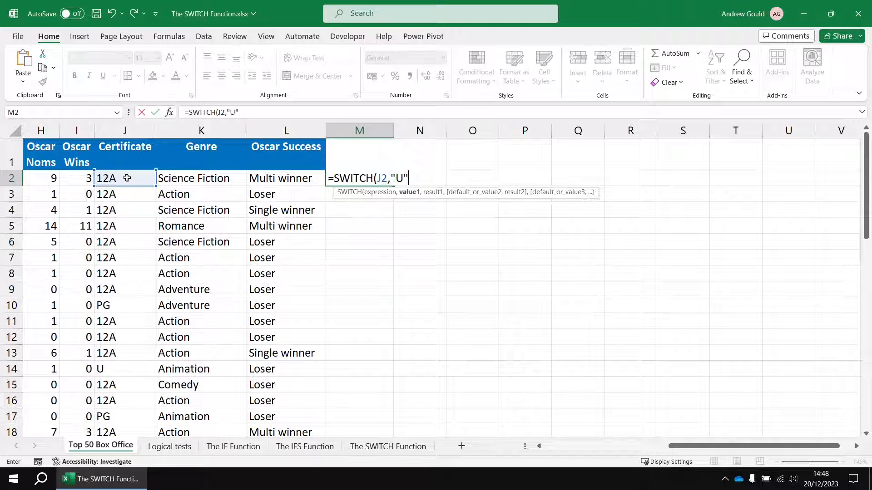
{"action": "type", "text": ",\"U"}
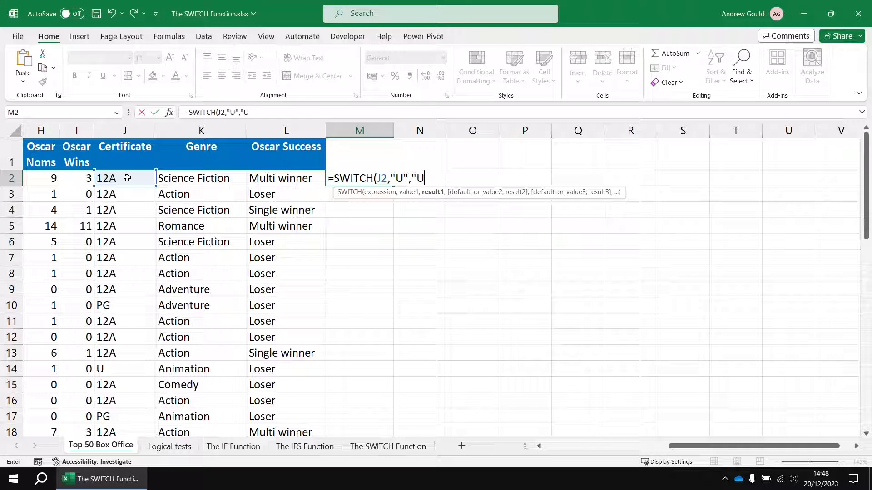
{"action": "type", "text": "niversale"}
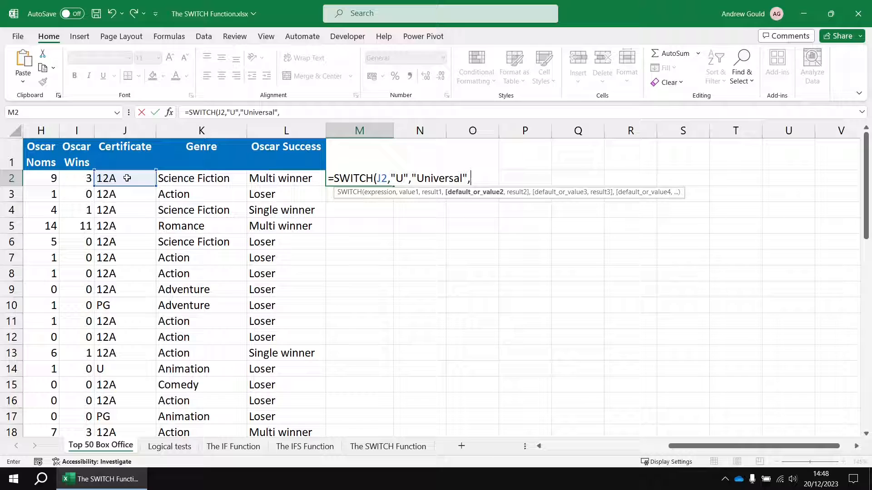
{"action": "type", "text": "\"PG"}
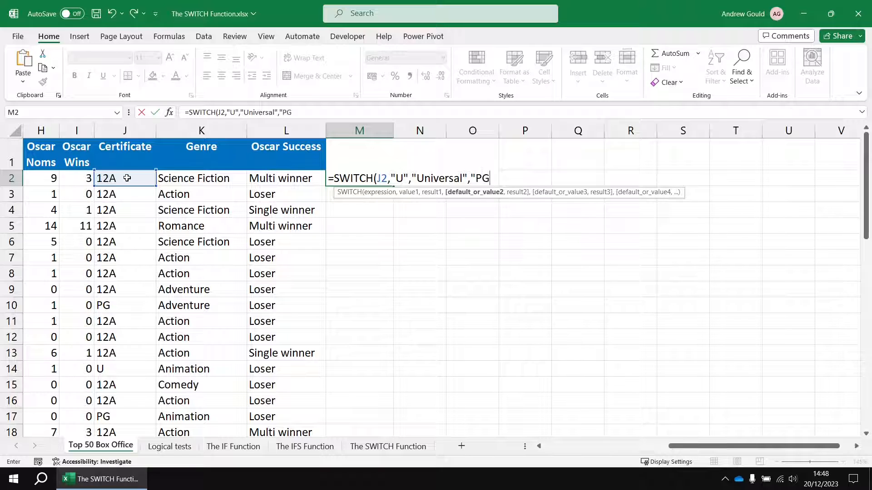
{"action": "type", "text": "\""}
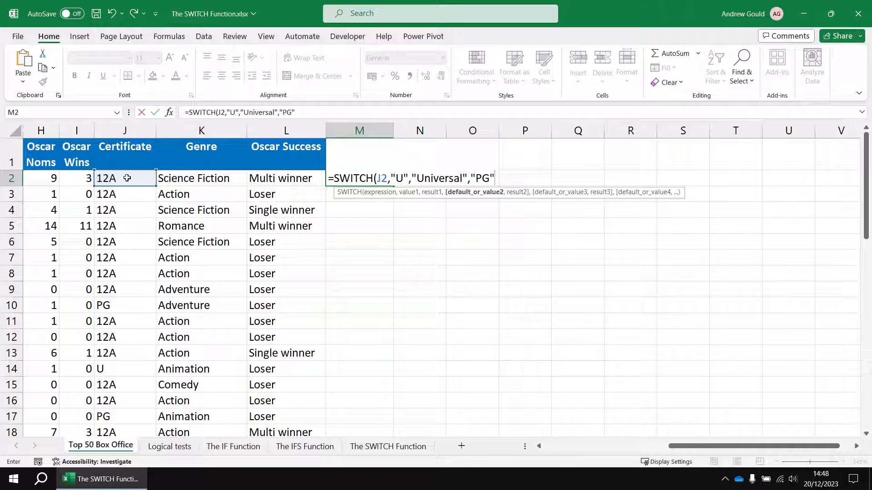
{"action": "type", "text": ",\"Pa"}
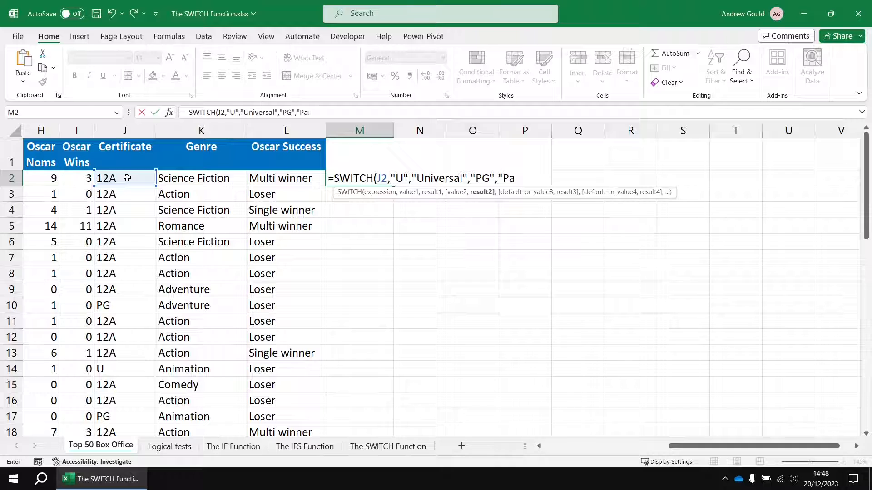
{"action": "type", "text": "rental Guid"}
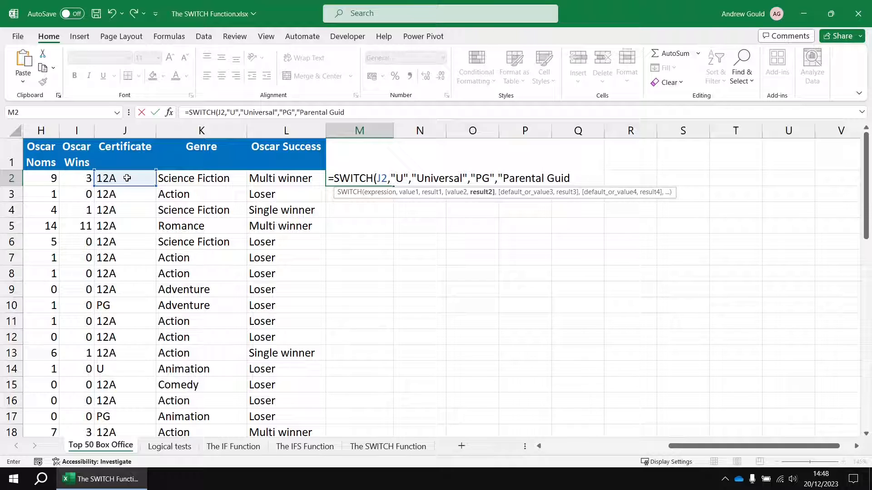
{"action": "type", "text": "ance\","}
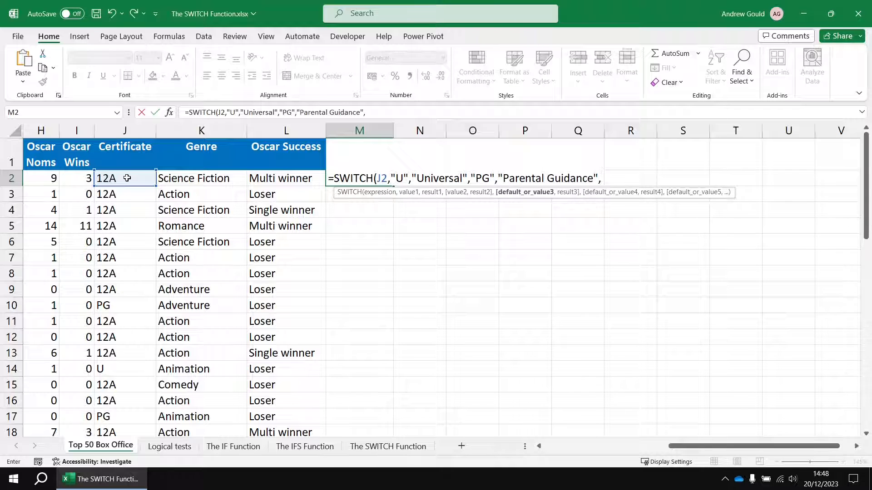
Add 12A, 15 and 18 'or above' mappings with default Unknown.
{"action": "type", "text": "\"12A\","}
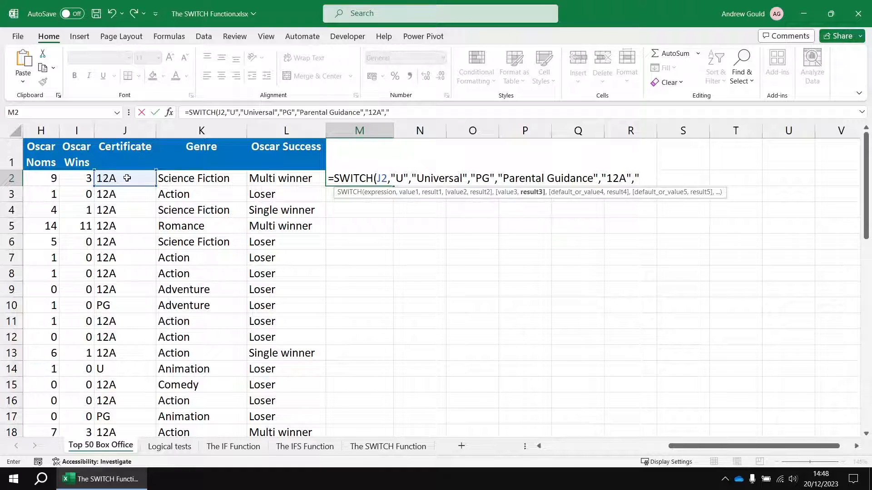
{"action": "type", "text": "12 or above\""}
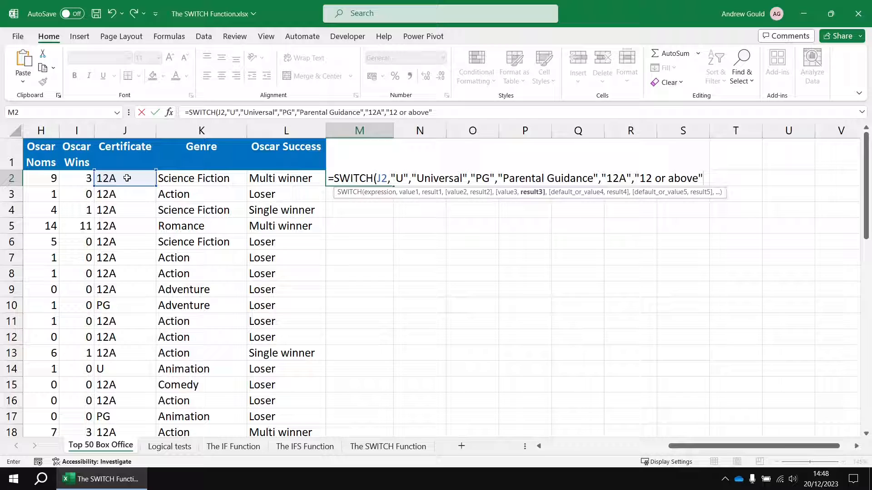
{"action": "type", "text": ",\"15"}
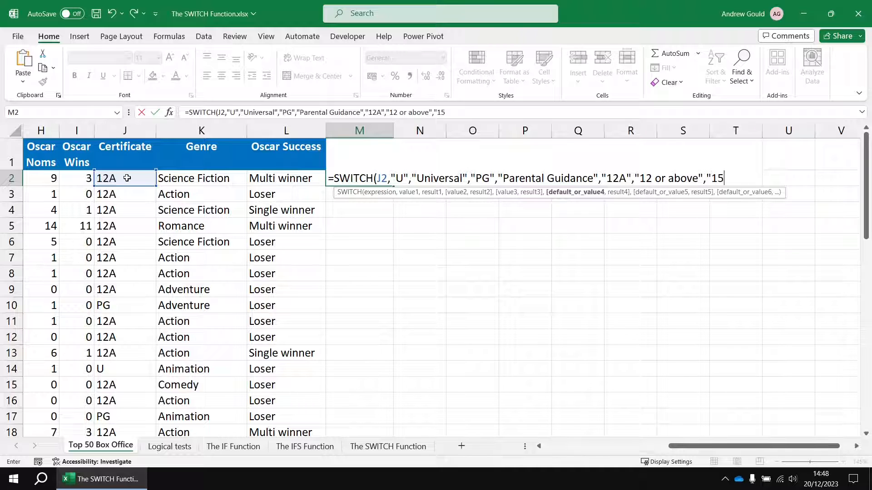
{"action": "type", "text": ",\"15 or aboc"}
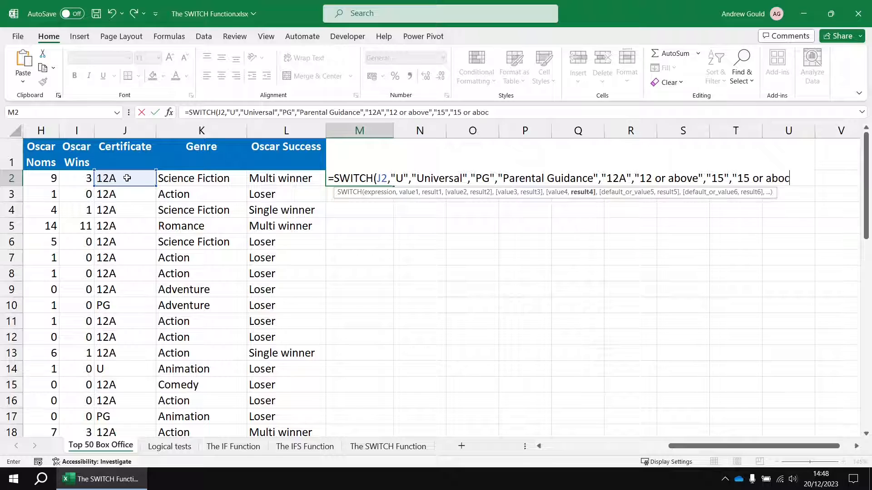
{"action": "type", "text": "ve\","}
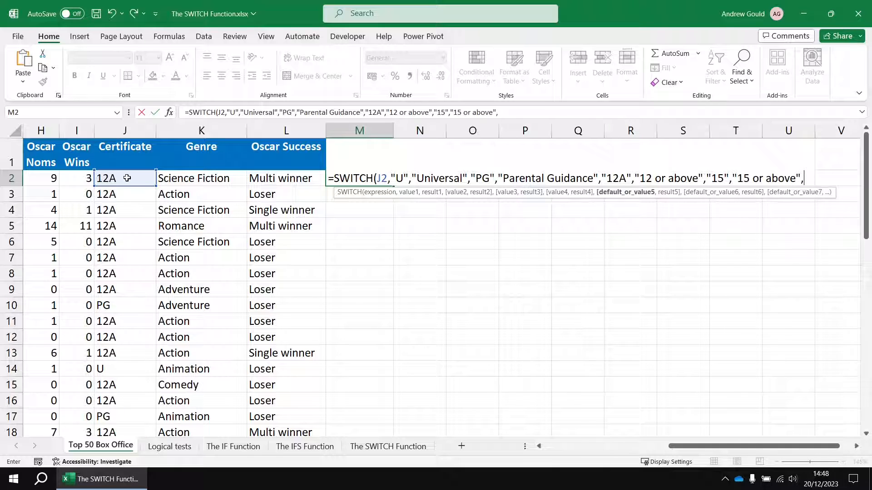
{"action": "type", "text": "18"}
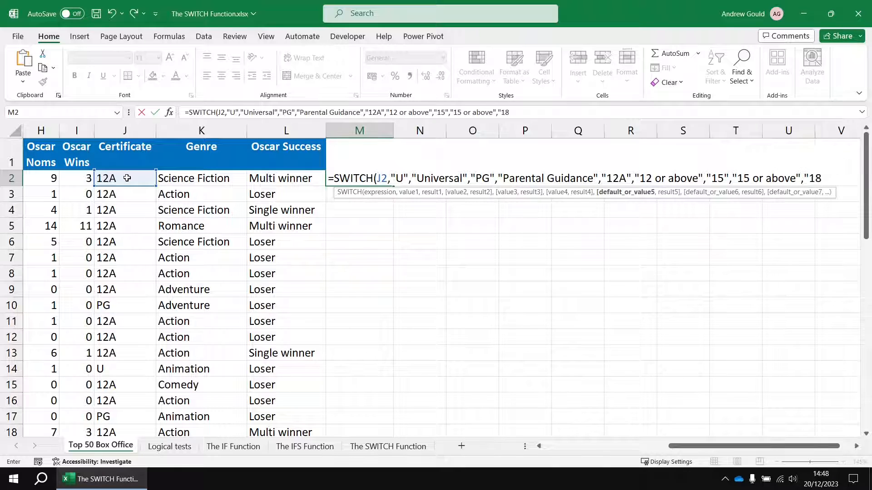
{"action": "type", "text": ",\"18 or above"}
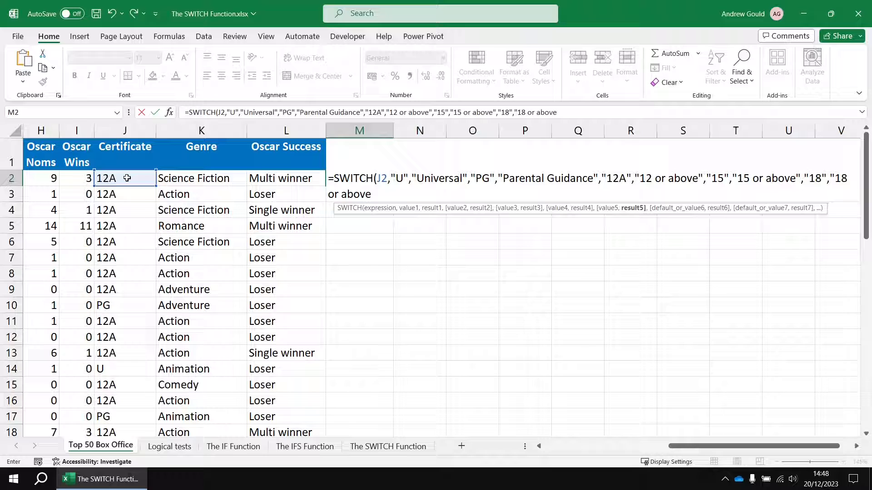
{"action": "type", "text": "\""}
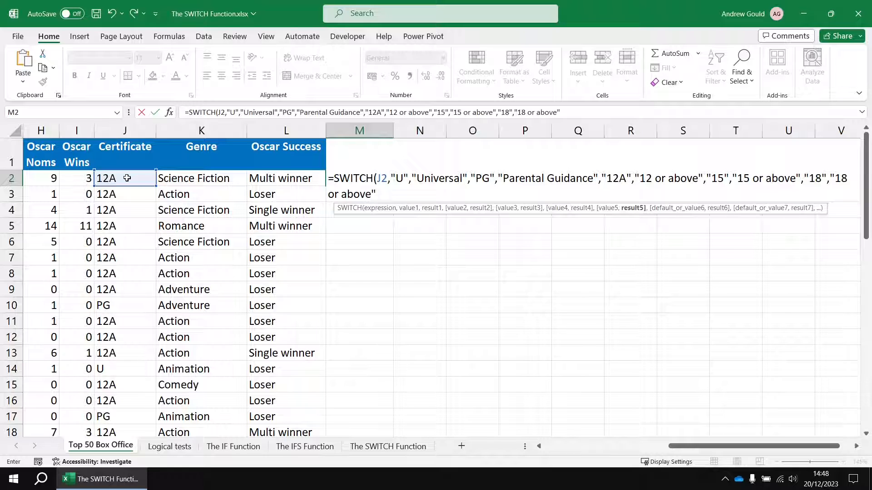
{"action": "type", "text": ","}
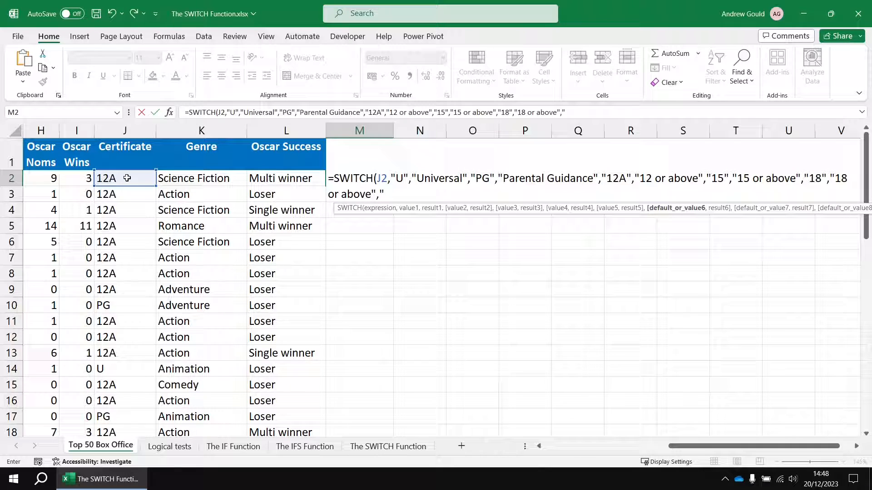
{"action": "type", "text": "Unknow"}
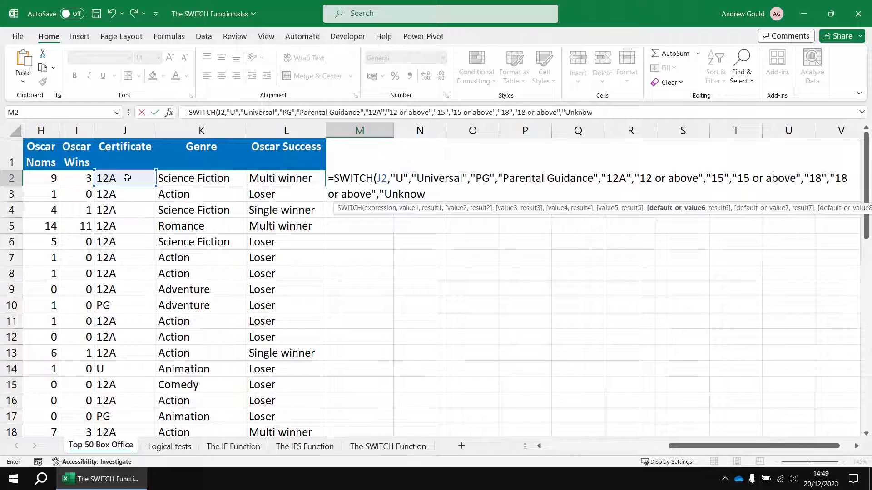
{"action": "type", "text": "n\""}
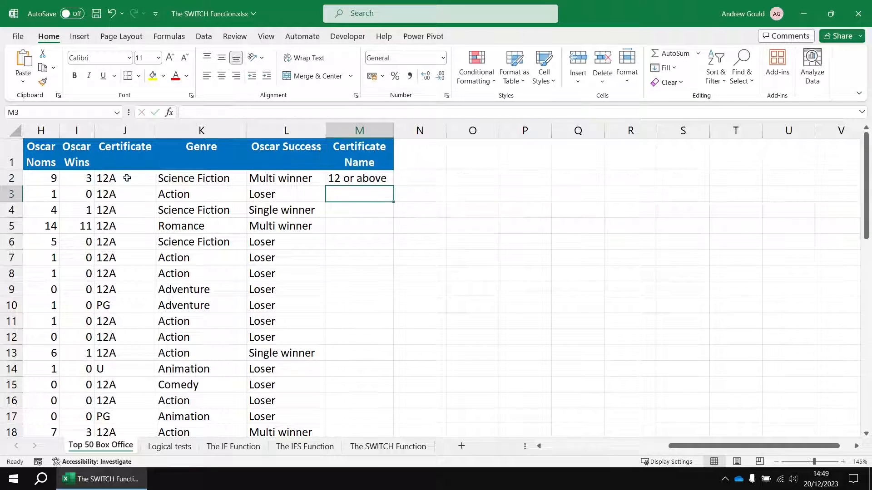
{"action": "left_click", "coordinate": [359, 178]}
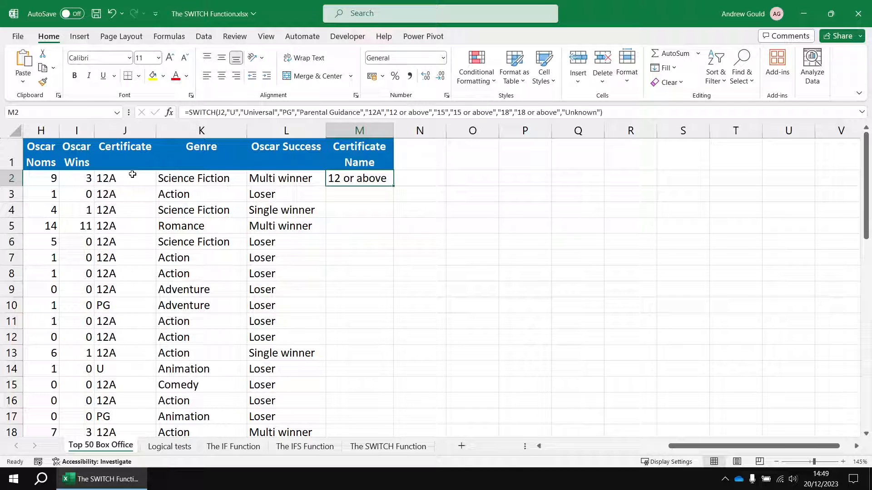
Copy the certificate formula down every film, widen column M, then view The IFS Function sheet.
{"action": "double_click", "coordinate": [394, 183]}
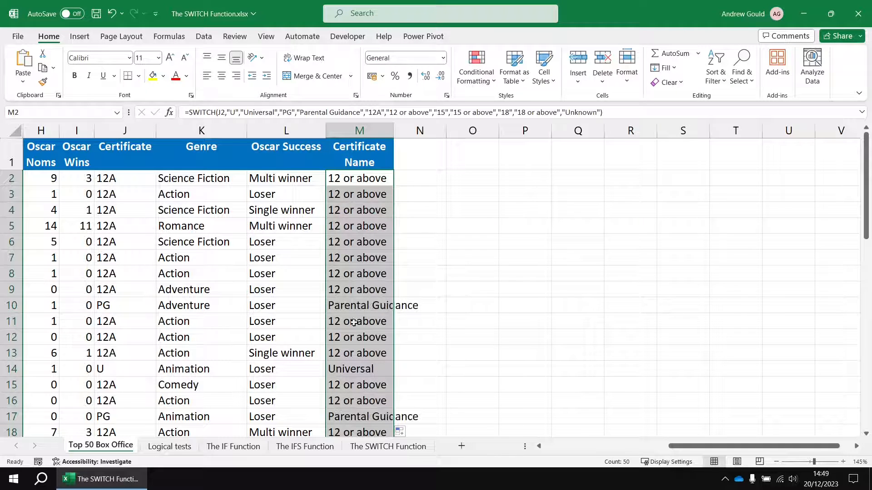
{"action": "left_click_drag", "start_coordinate": [394, 131], "coordinate": [426, 131]}
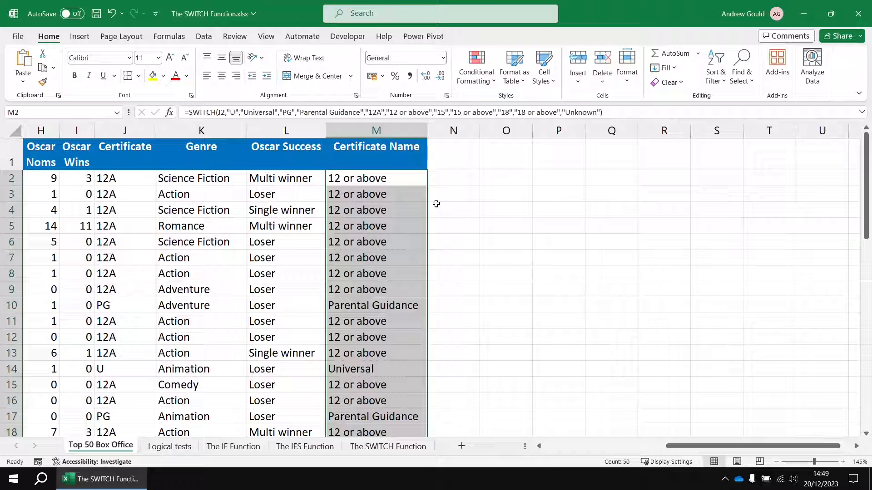
{"action": "scroll", "scroll_direction": "down", "scroll_amount": 3}
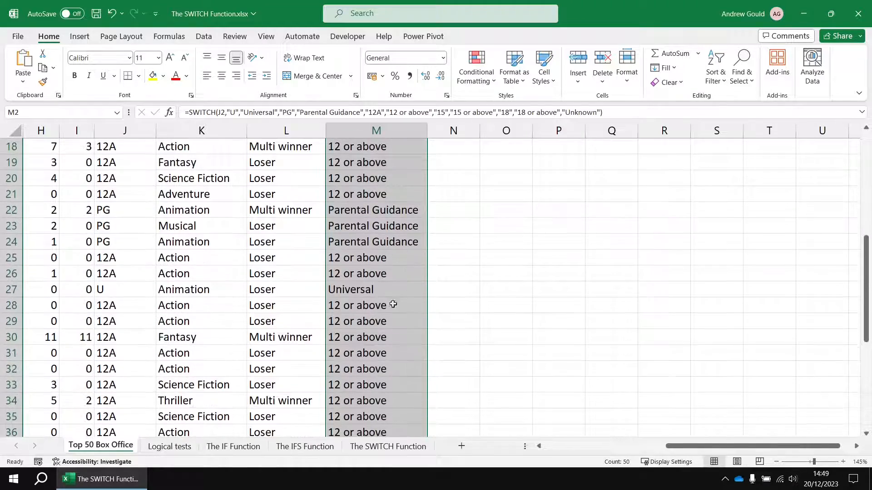
{"action": "left_click", "coordinate": [376, 289]}
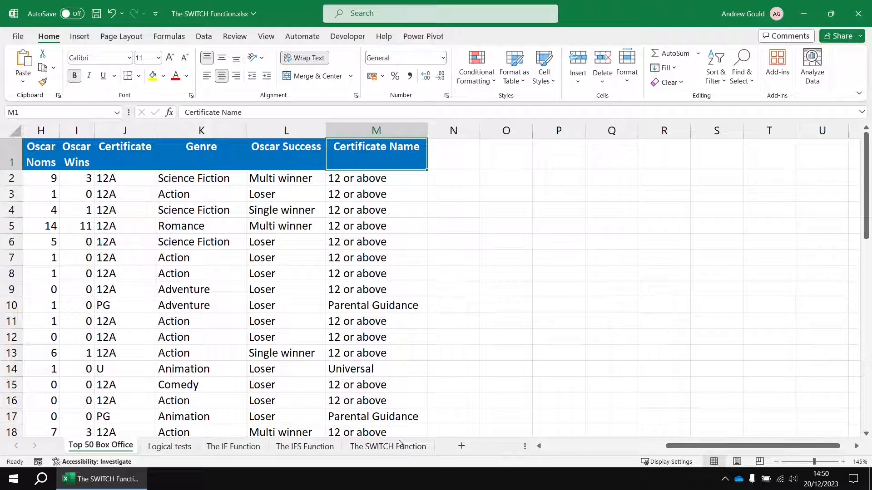
{"action": "left_click", "coordinate": [305, 447]}
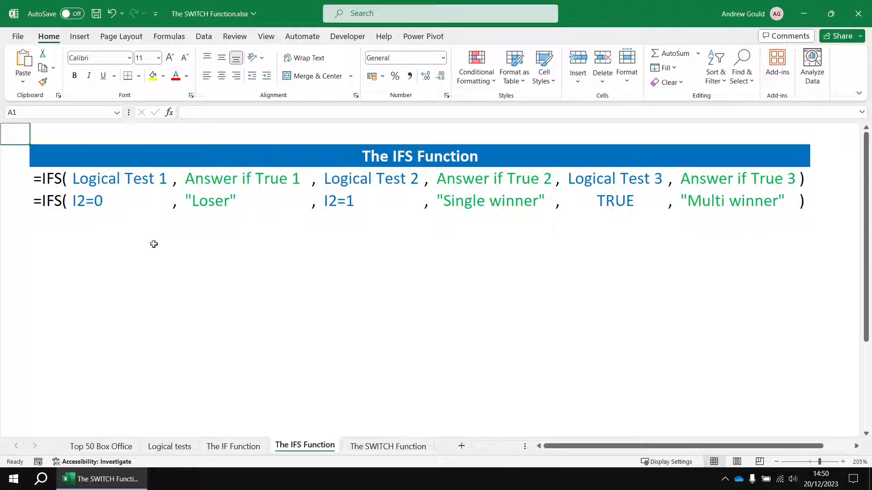
{"action": "mouse_move", "coordinate": [361, 221]}
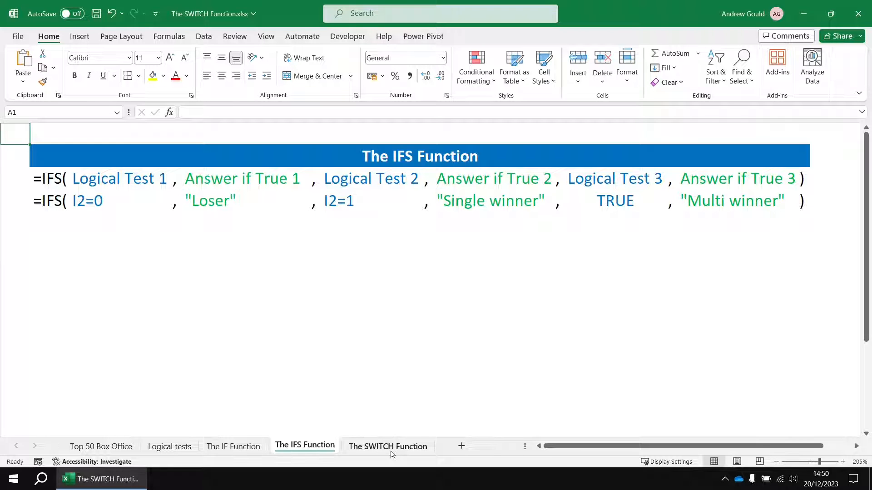
View The SWITCH Function sheet, then the Logical tests operator list.
{"action": "left_click", "coordinate": [388, 446]}
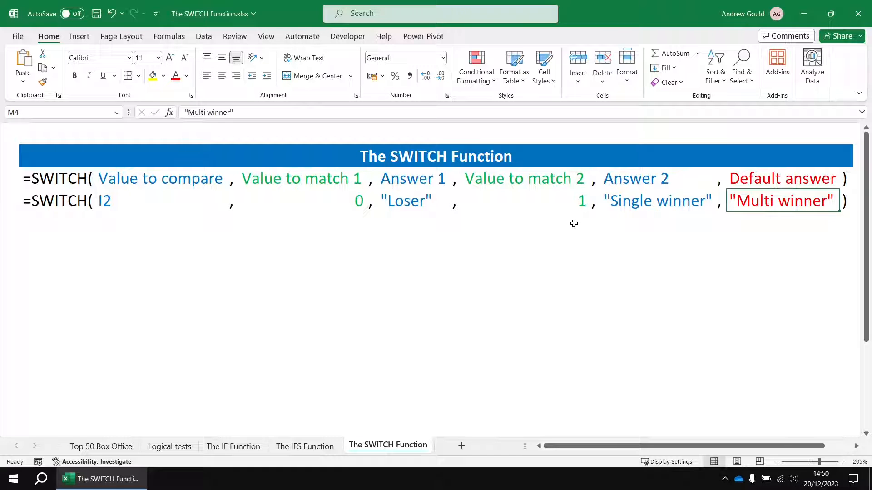
{"action": "mouse_move", "coordinate": [197, 404]}
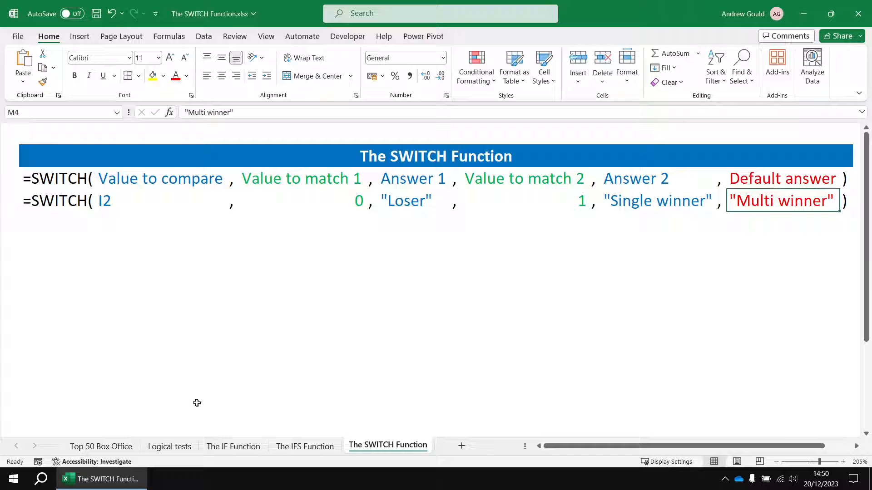
{"action": "left_click", "coordinate": [168, 446]}
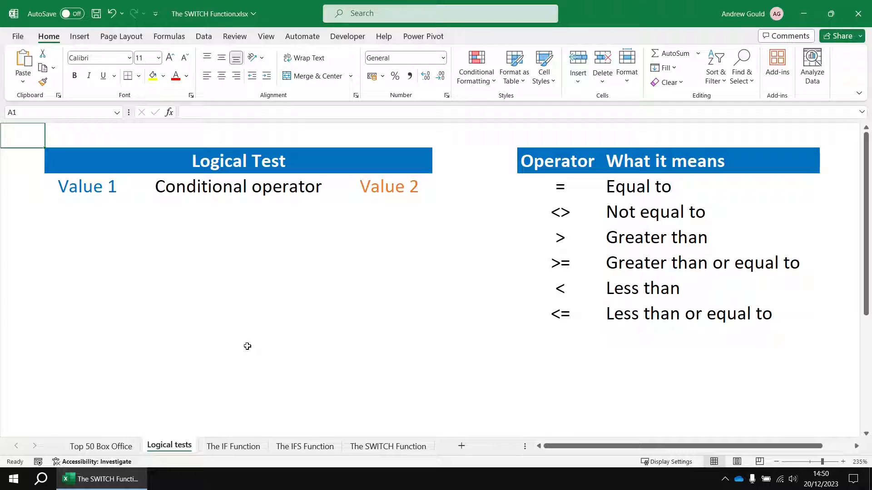
{"action": "mouse_move", "coordinate": [413, 297]}
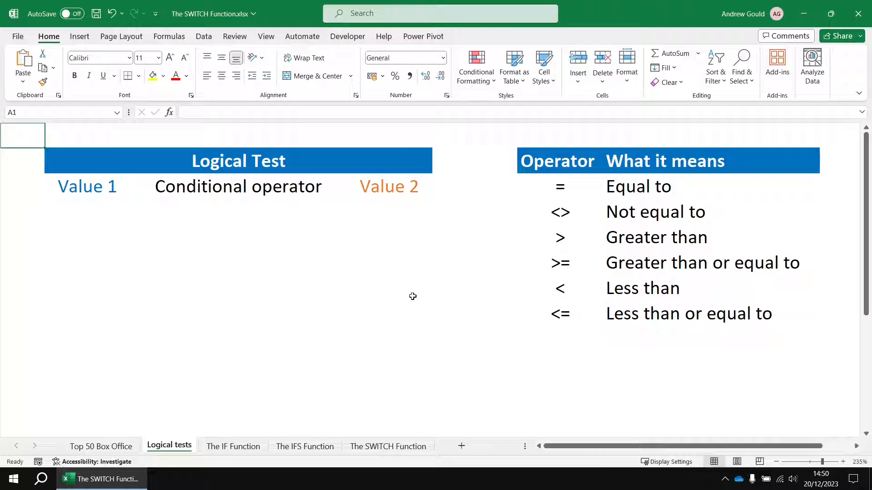
Point out the equal-to operator and SWITCH match value 0, then return to Top 50 Box Office.
{"action": "left_click", "coordinate": [559, 186]}
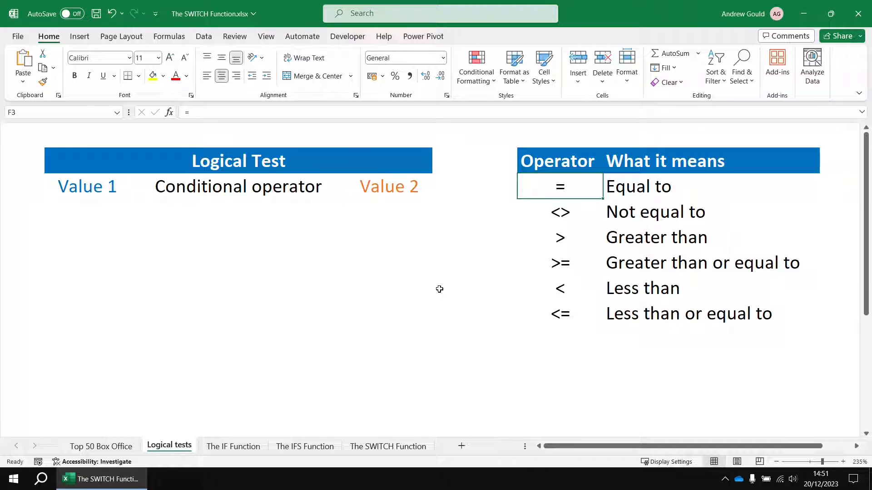
{"action": "left_click", "coordinate": [387, 446]}
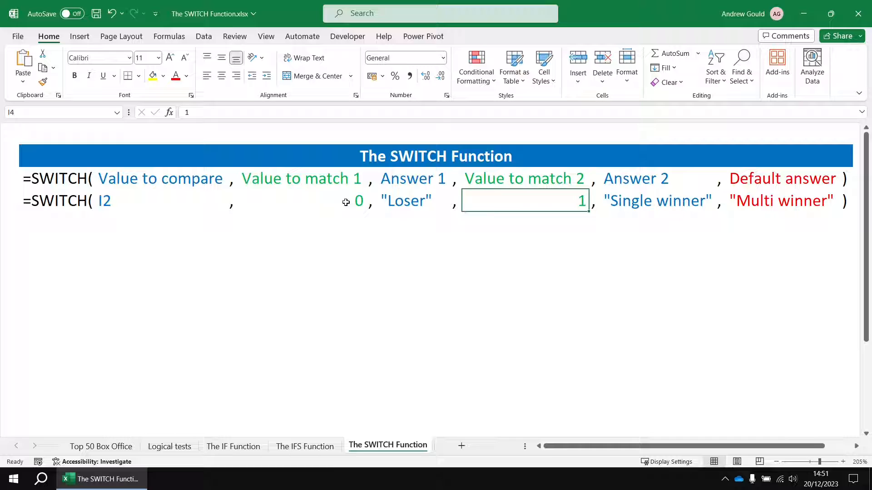
{"action": "left_click", "coordinate": [302, 201]}
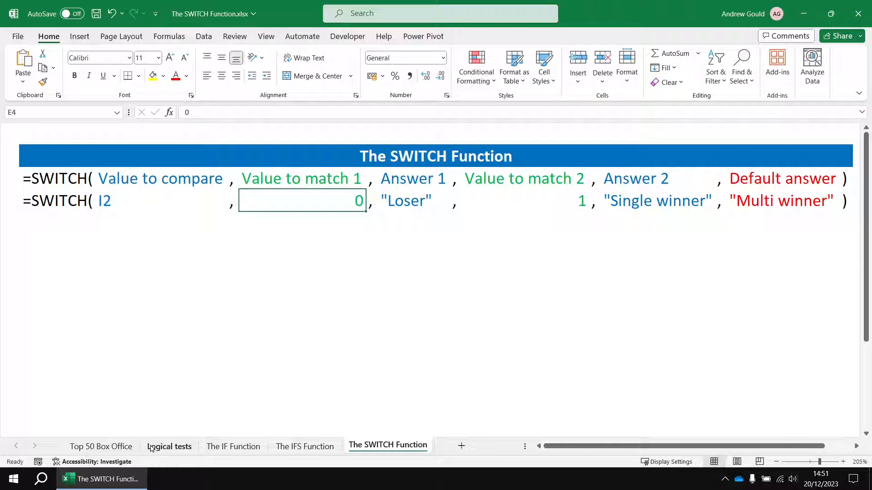
{"action": "left_click", "coordinate": [101, 447]}
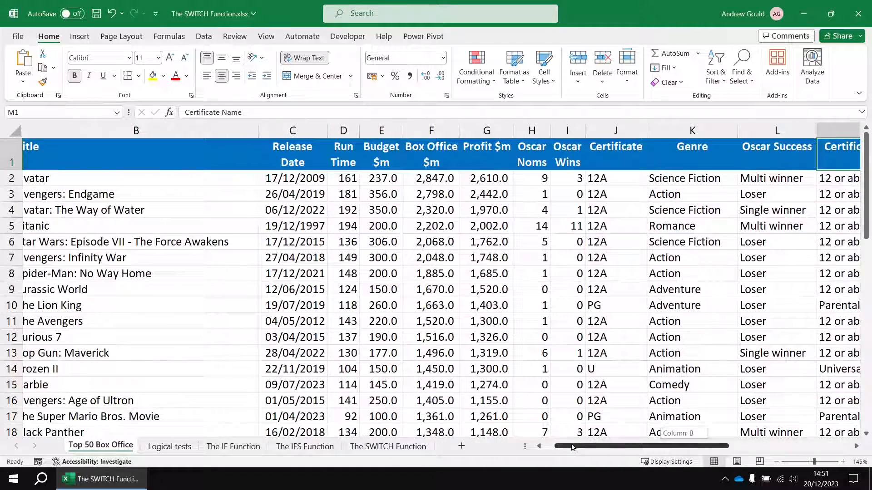
Point out Avatar's run time of 161, then show The SWITCH Function sheet.
{"action": "scroll", "scroll_direction": "left", "scroll_amount": 3}
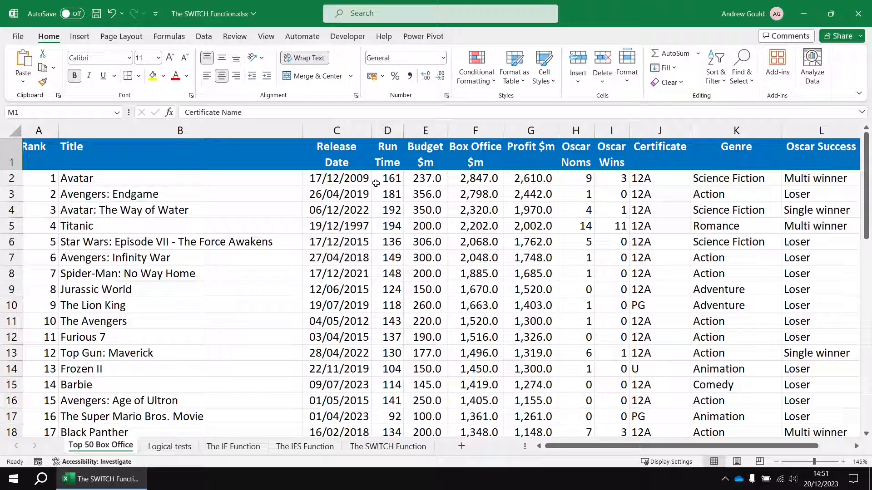
{"action": "left_click", "coordinate": [387, 178]}
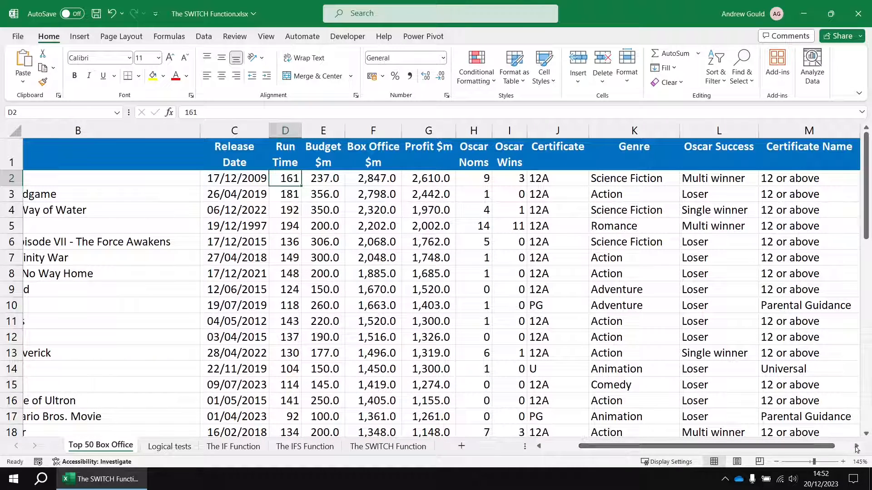
{"action": "left_click", "coordinate": [855, 446]}
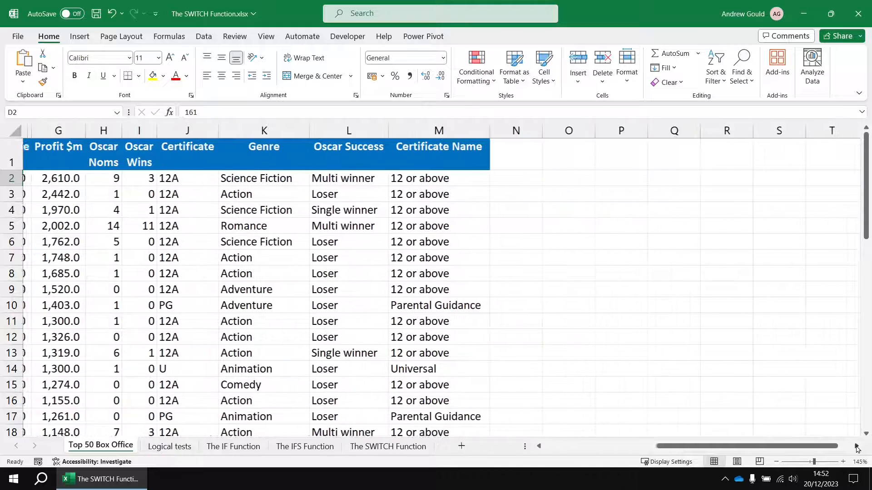
{"action": "left_click", "coordinate": [387, 446]}
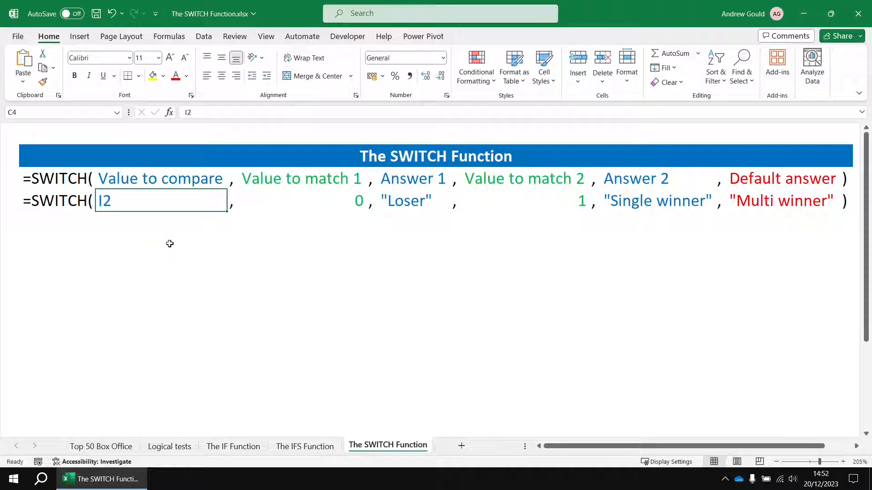
Make the SWITCH example evaluate TRUE, matching D2<100 with the answer "Short".
{"action": "type", "text": "T"}
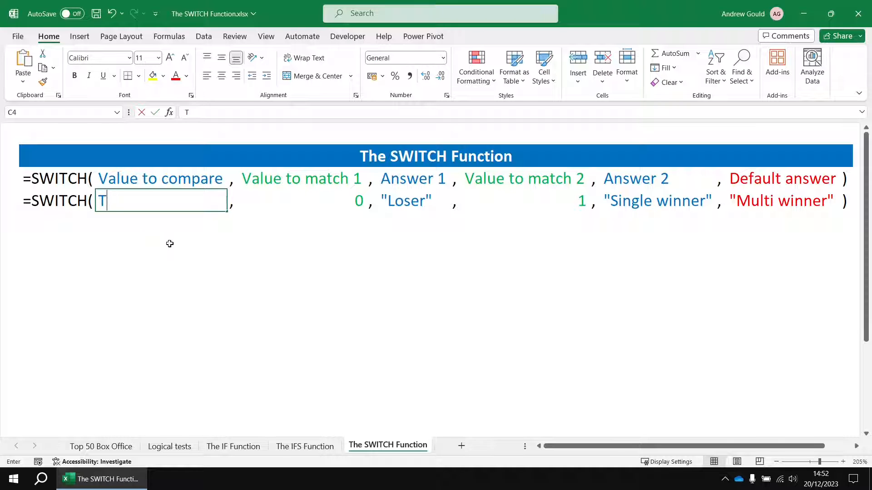
{"action": "type", "text": "RUE"}
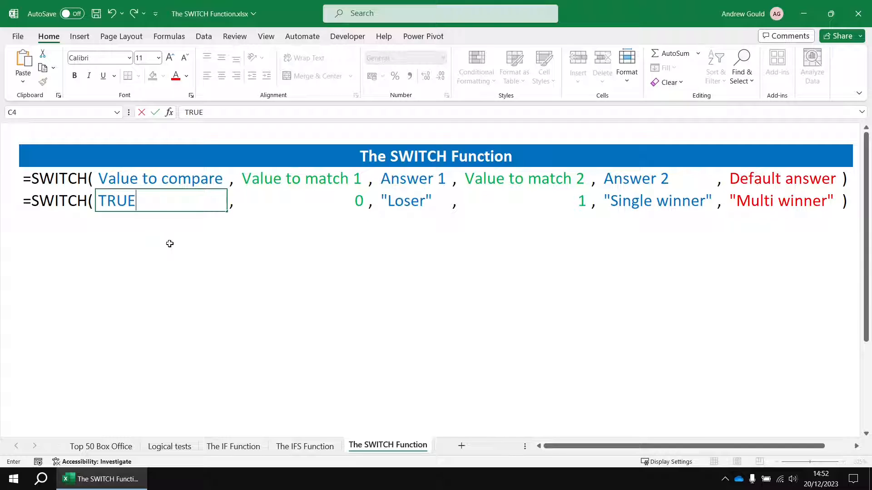
{"action": "mouse_move", "coordinate": [325, 205]}
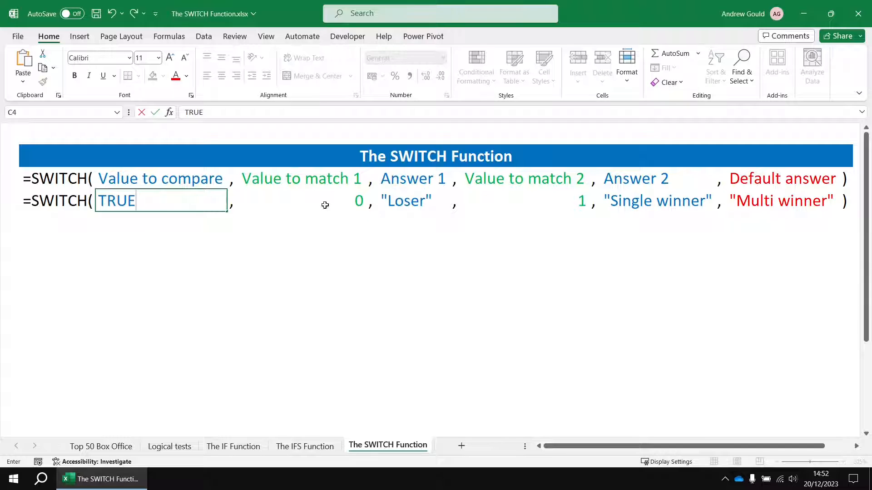
{"action": "left_click", "coordinate": [302, 200]}
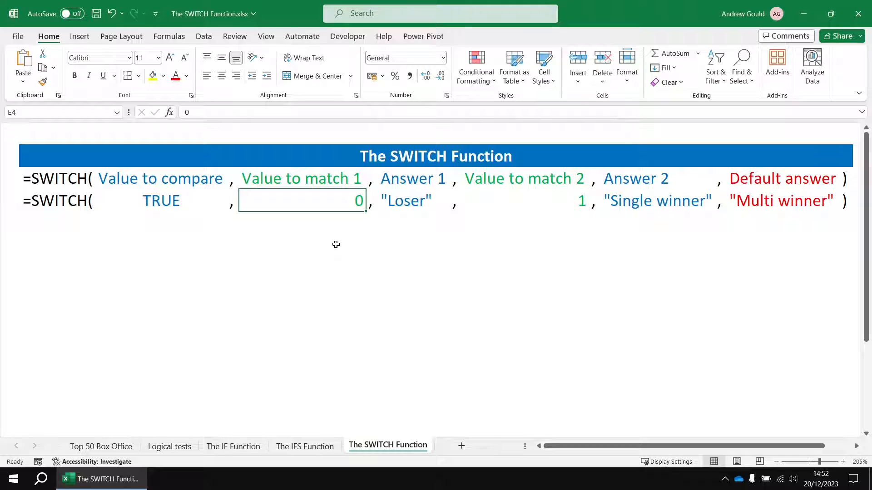
{"action": "type", "text": "D2"}
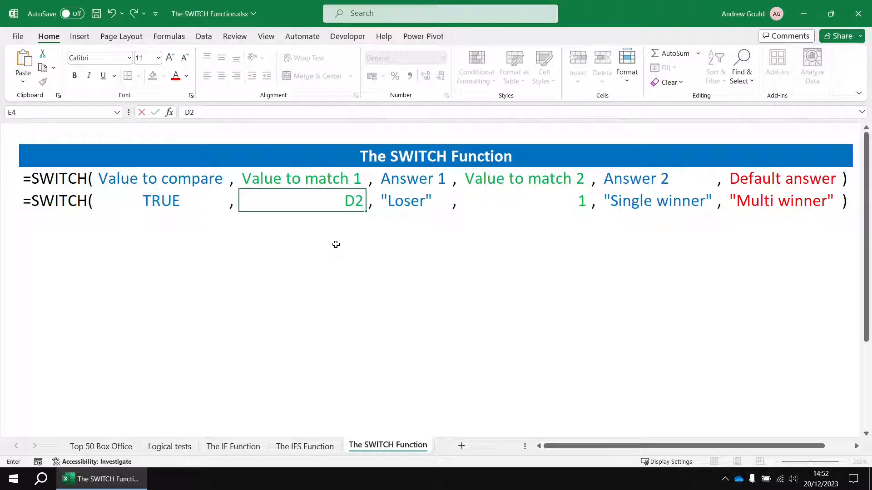
{"action": "type", "text": "<100"}
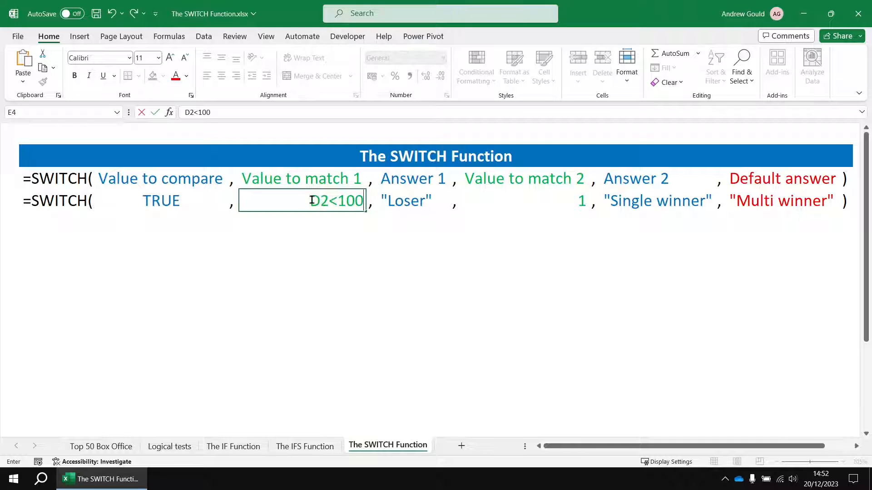
{"action": "left_click", "coordinate": [160, 200]}
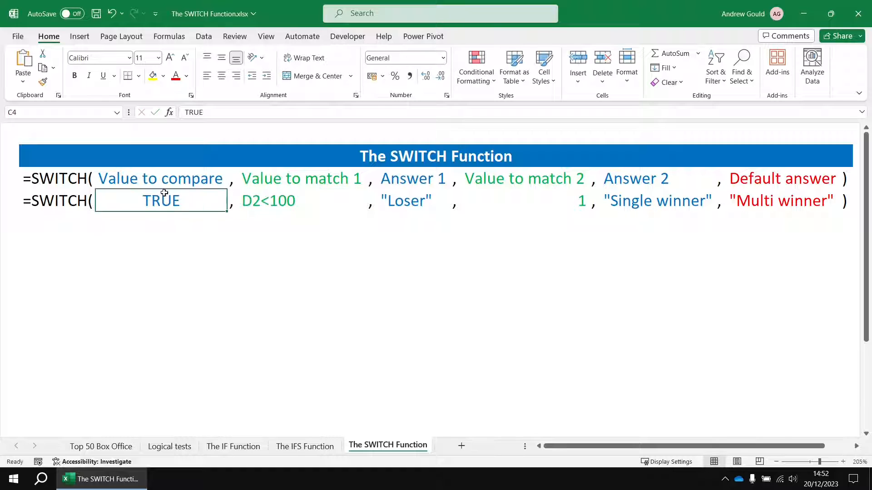
{"action": "left_click", "coordinate": [406, 200]}
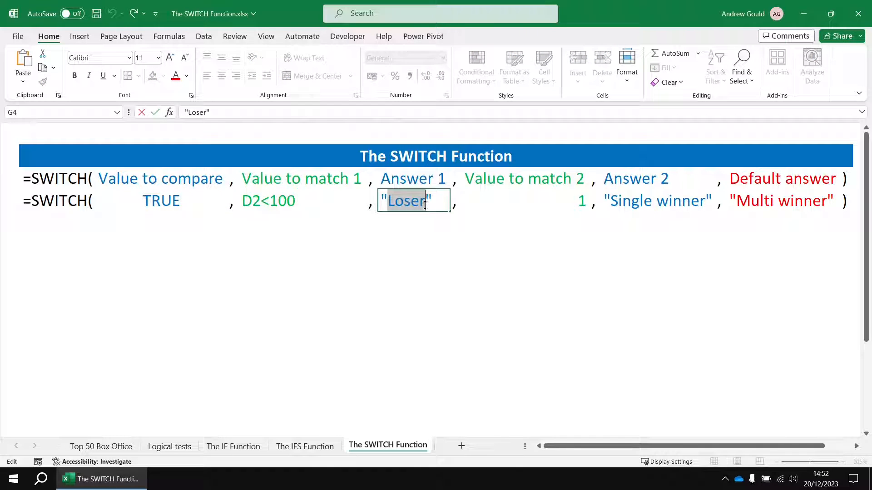
{"action": "type", "text": "Short"}
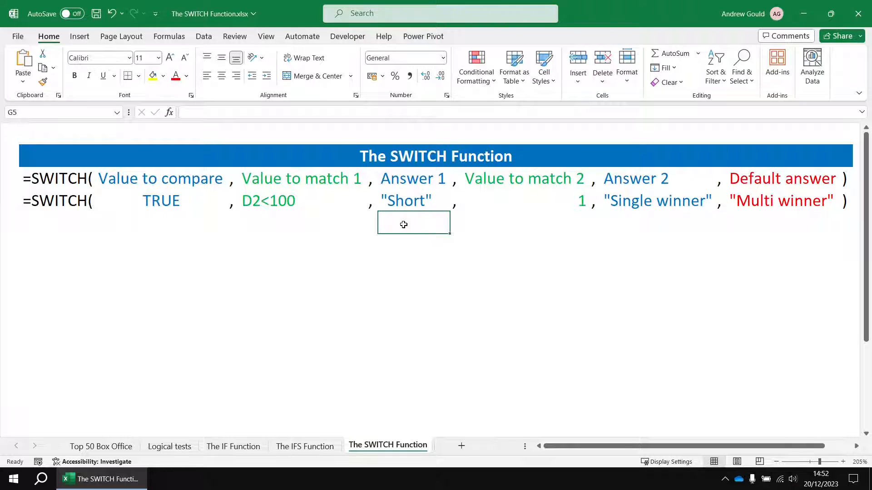
{"action": "mouse_move", "coordinate": [395, 282]}
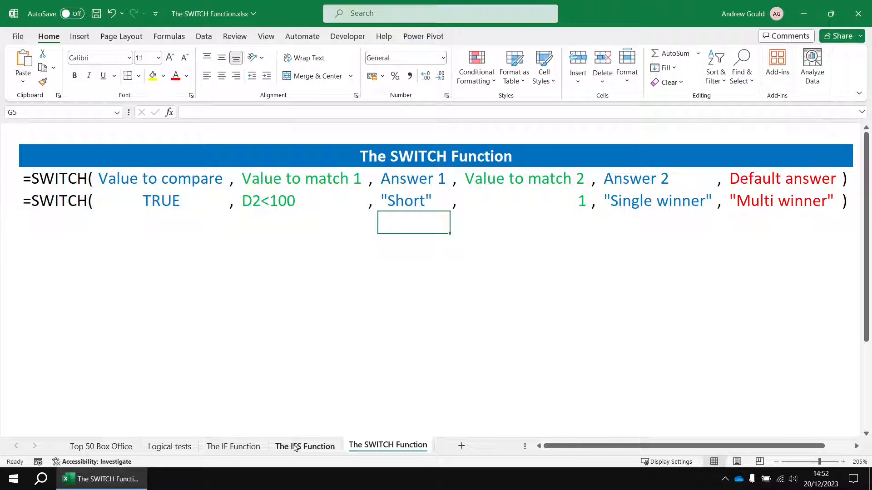
On the Top 50 Box Office sheet, add the heading Length in N1.
{"action": "left_click", "coordinate": [101, 445]}
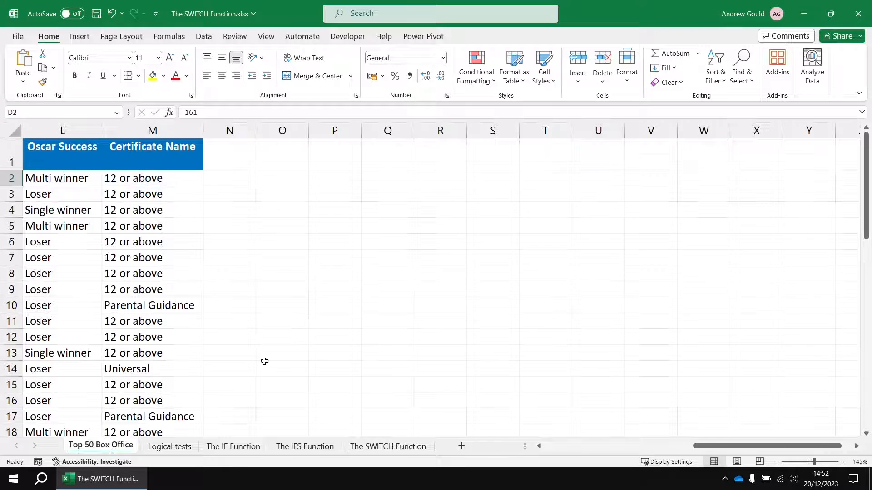
{"action": "left_click", "coordinate": [229, 154]}
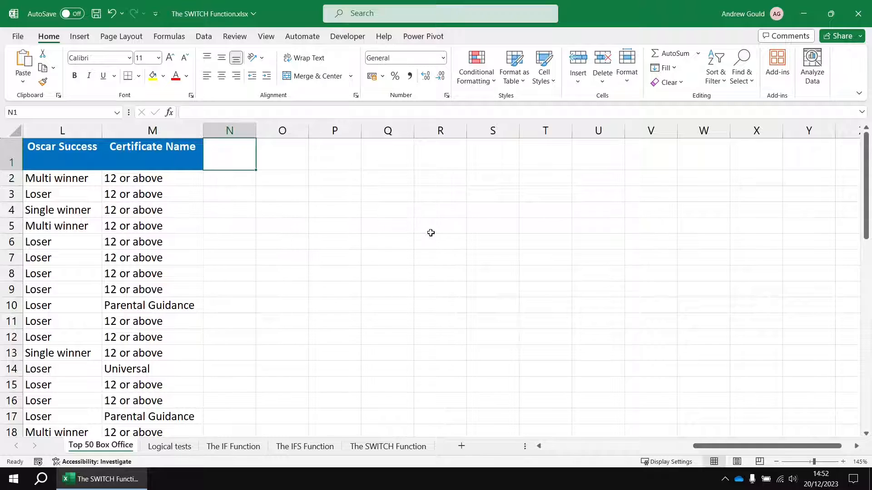
{"action": "type", "text": "Length"}
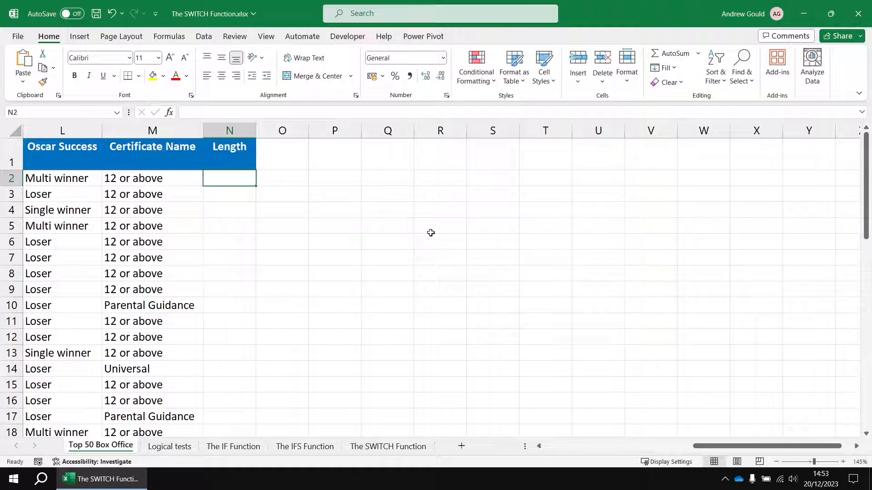
Enter a SWITCH(TRUE,...) formula in N2 banding D2 into Short, Medium, Long or Epic.
{"action": "type", "text": "=SWITCH("}
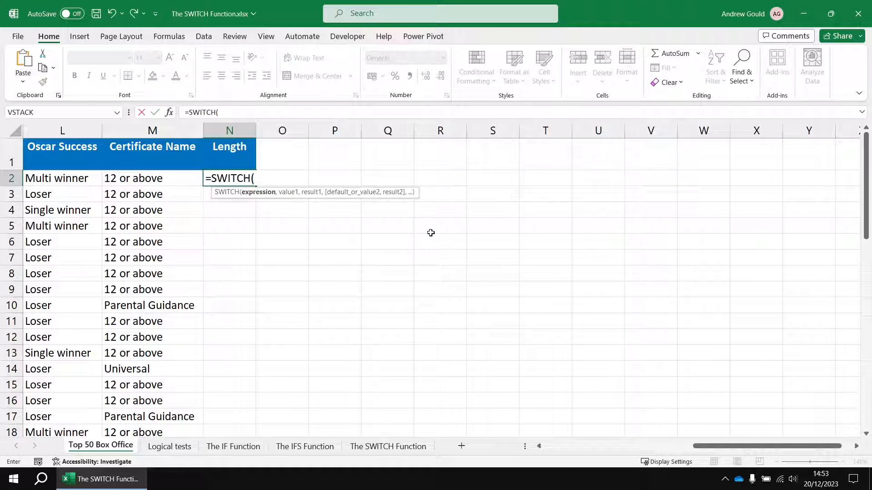
{"action": "type", "text": "TRUE"}
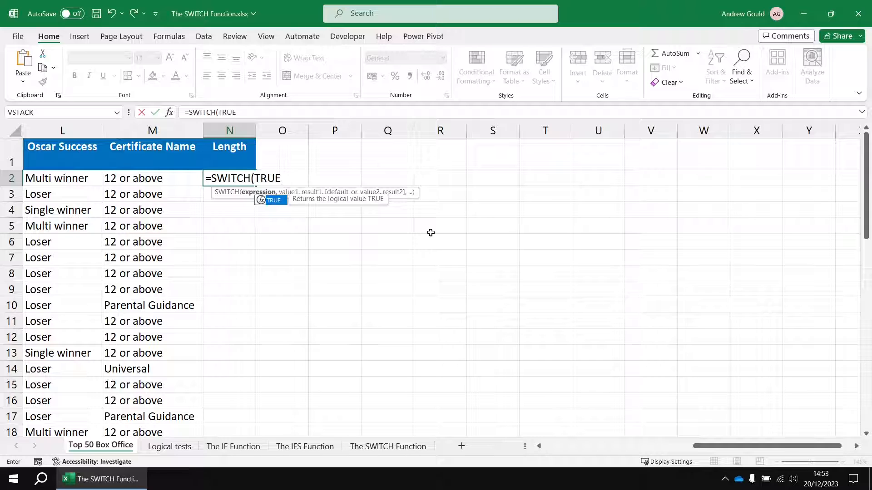
{"action": "type", "text": ","}
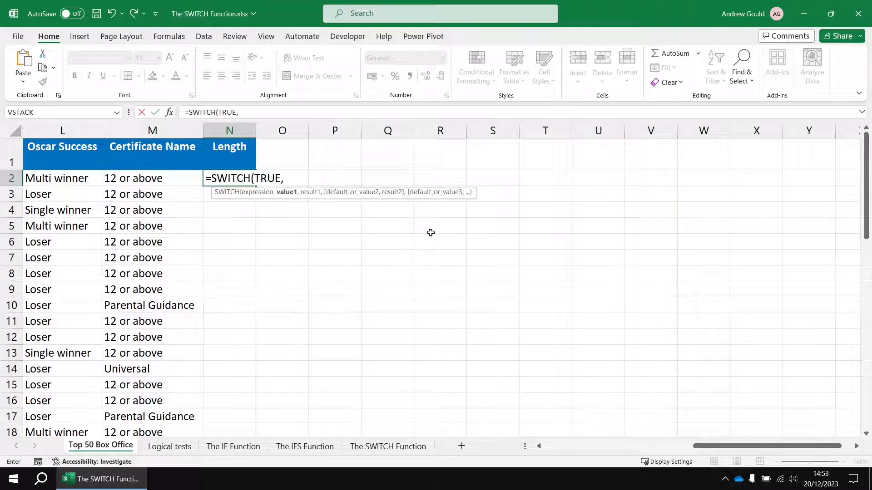
{"action": "type", "text": "D2<"}
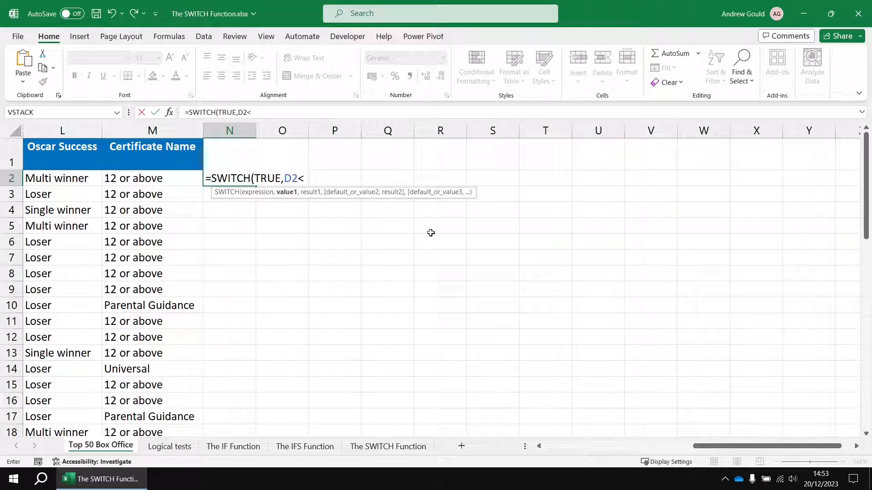
{"action": "type", "text": "100,\"S"}
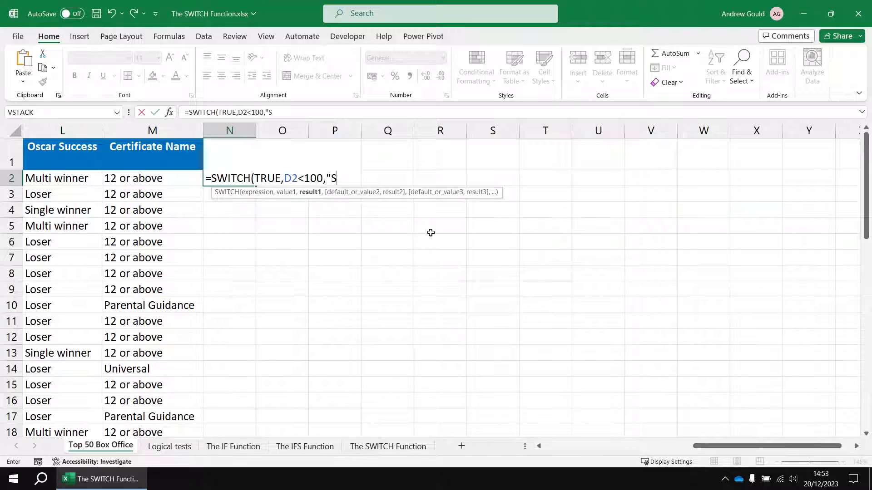
{"action": "type", "text": "hort\","}
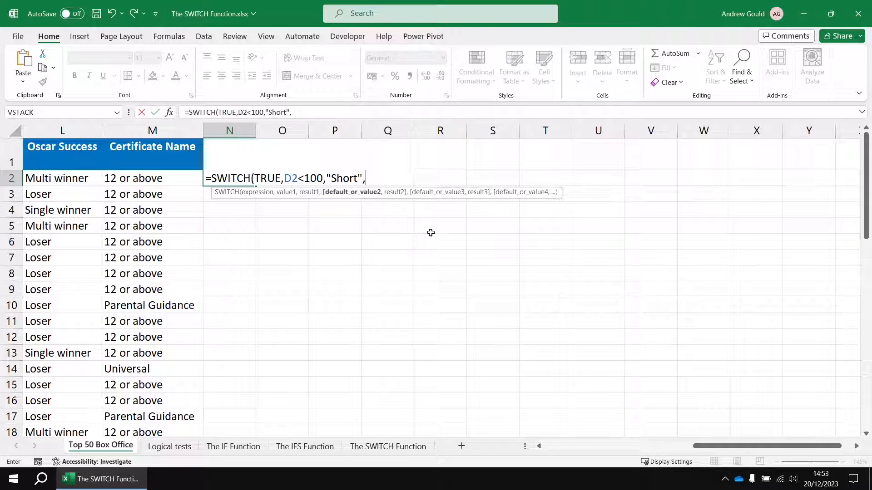
{"action": "type", "text": "D2<"}
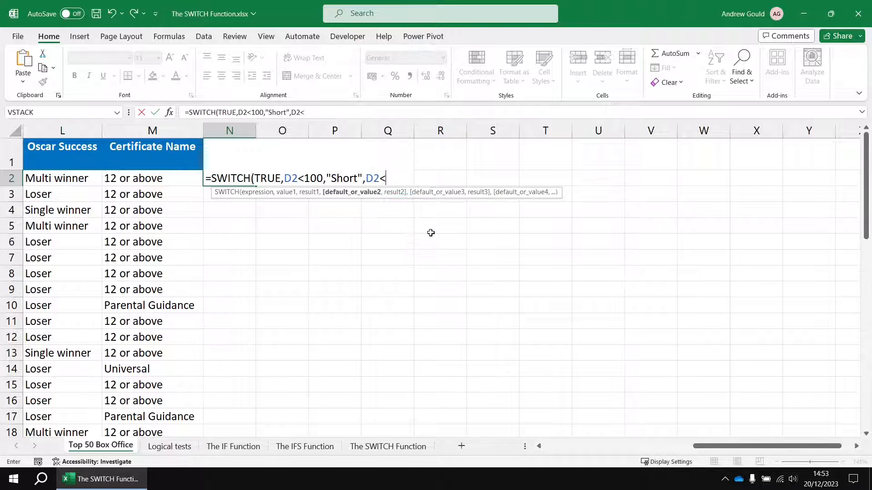
{"action": "type", "text": "150,\""}
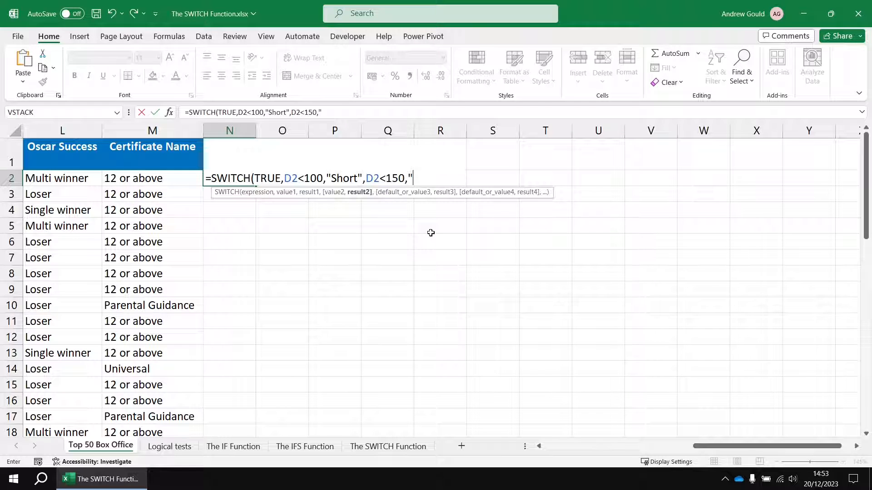
{"action": "type", "text": "Medu"}
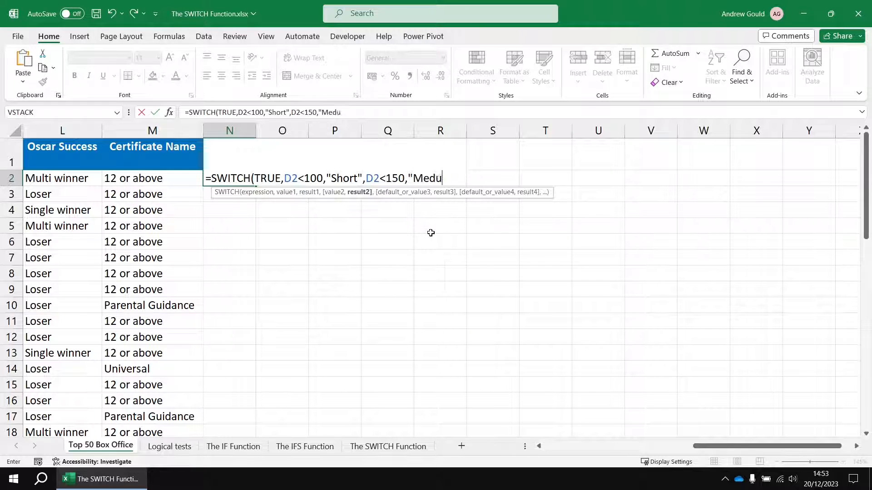
{"action": "type", "text": "um\","}
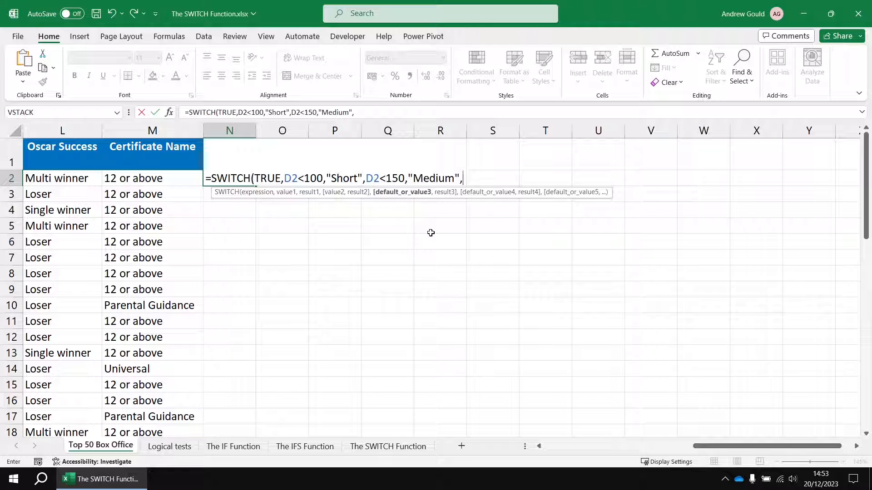
{"action": "type", "text": "D2<200,\""}
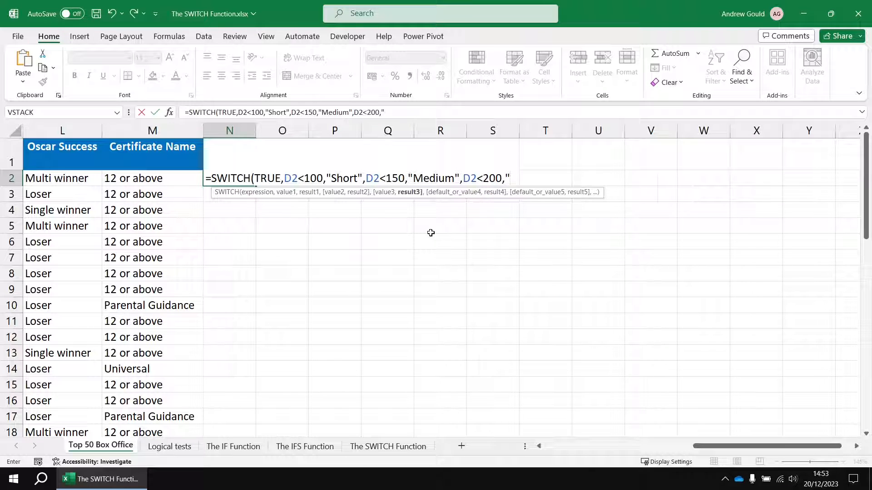
{"action": "type", "text": "Long\","}
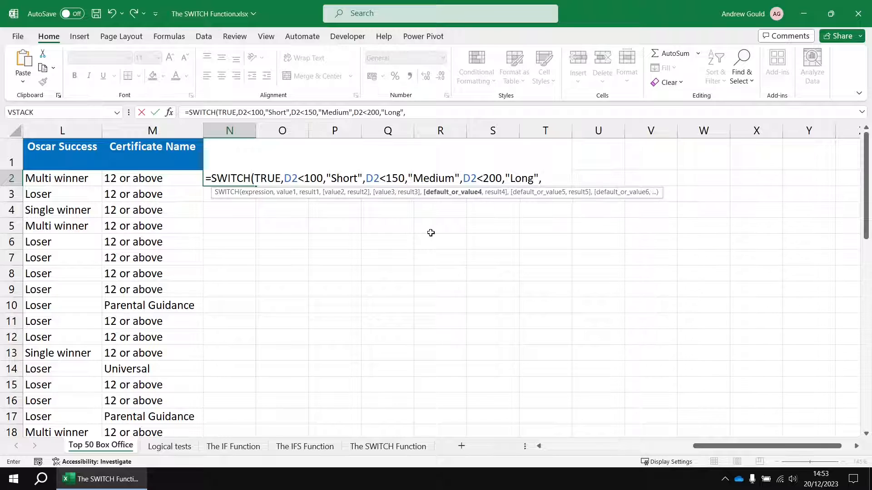
{"action": "type", "text": "\""}
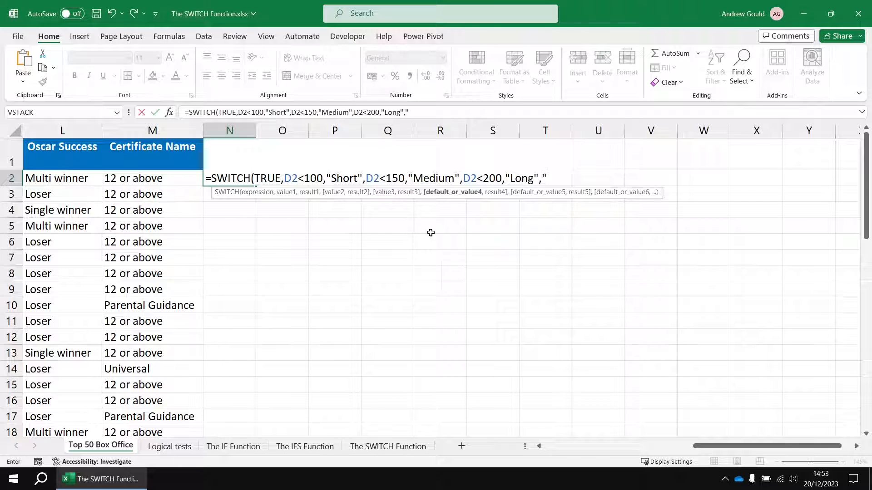
{"action": "type", "text": "Epic\""}
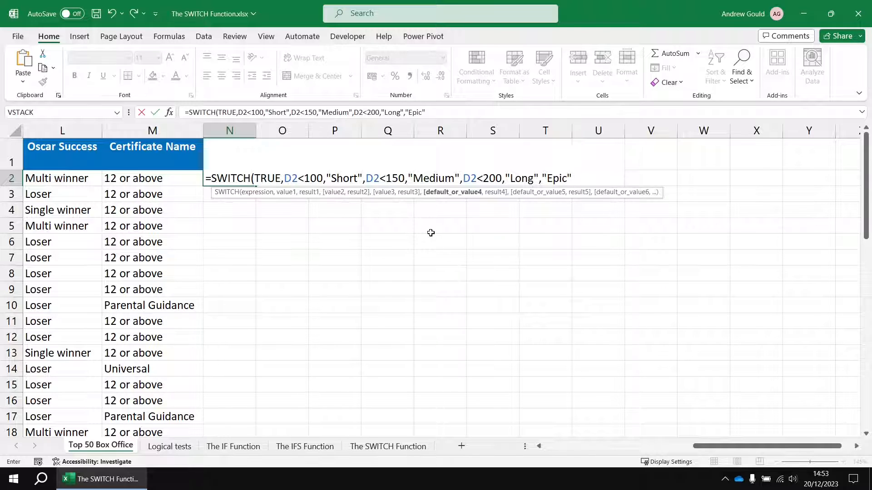
{"action": "type", "text": ")"}
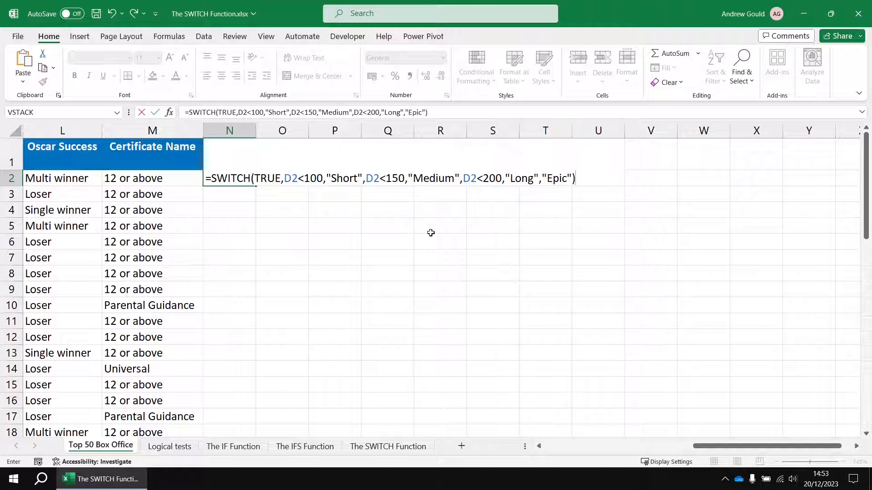
Commit the N2 Length formula, fill it down the column and check the results.
{"action": "key", "text": "Enter"}
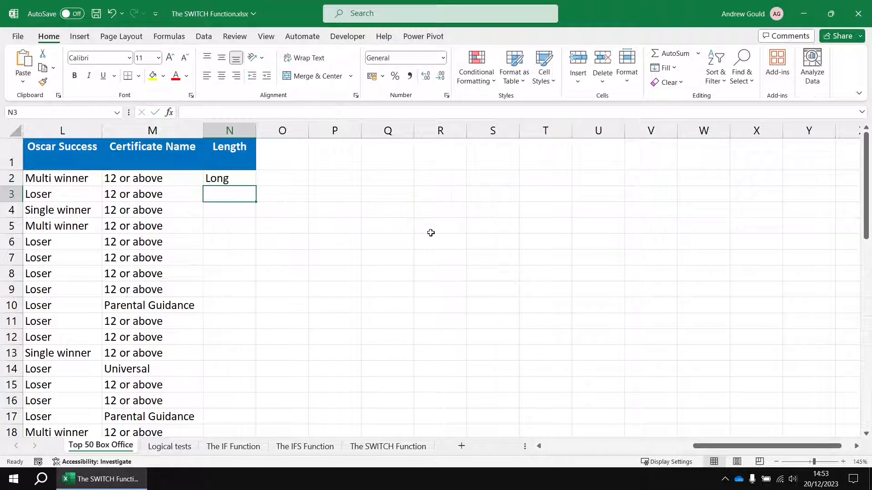
{"action": "left_click_drag", "start_coordinate": [255, 185], "coordinate": [254, 433]}
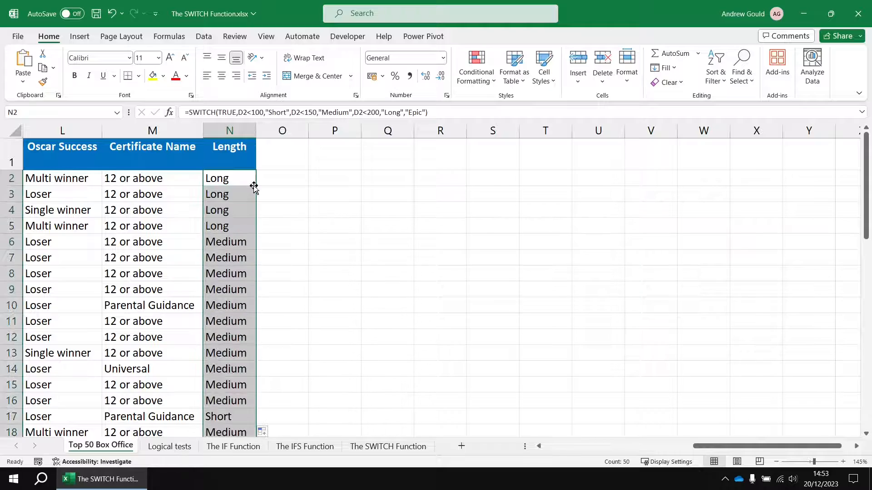
{"action": "scroll", "scroll_direction": "down", "scroll_amount": 3}
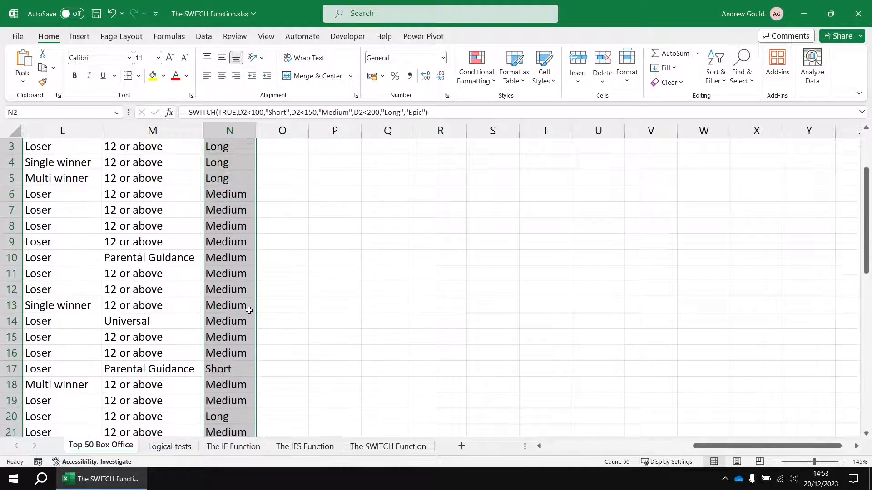
{"action": "scroll", "scroll_direction": "up", "scroll_amount": 3}
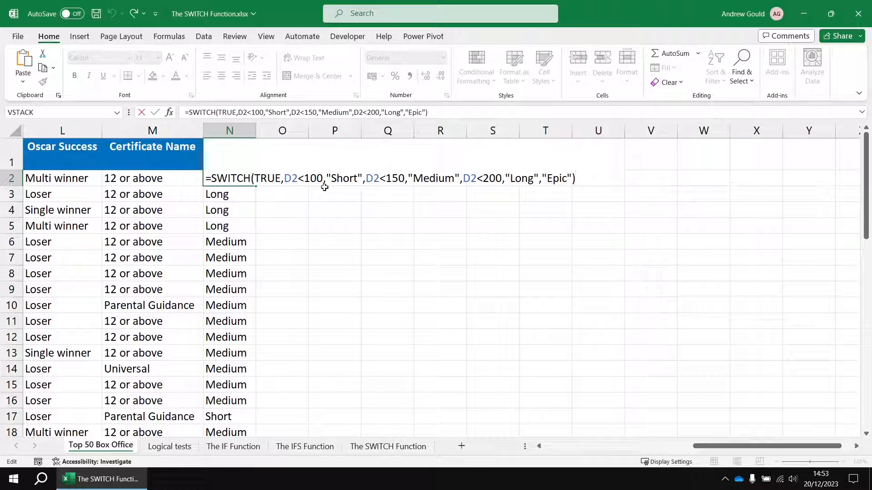
{"action": "mouse_move", "coordinate": [378, 224]}
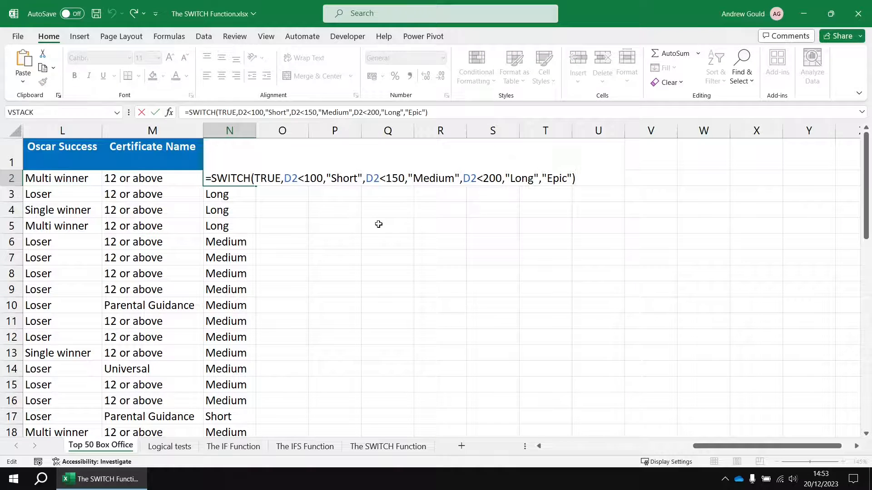